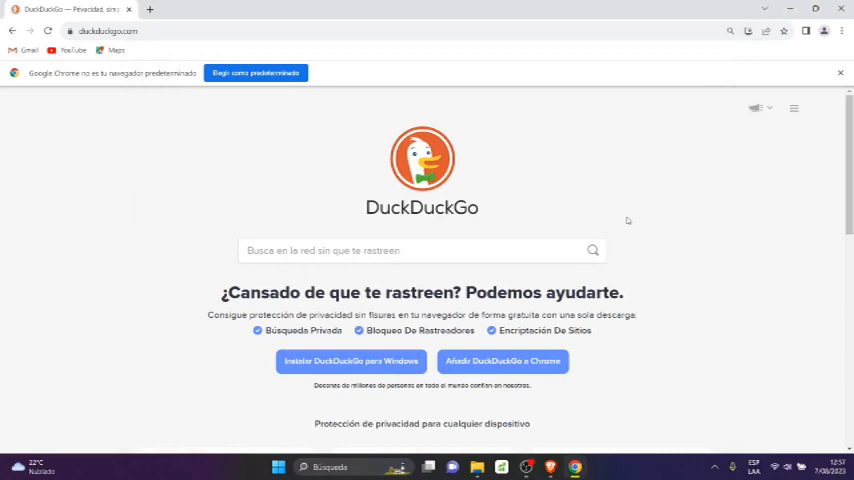
{"action": "mouse_move", "coordinate": [624, 248]}
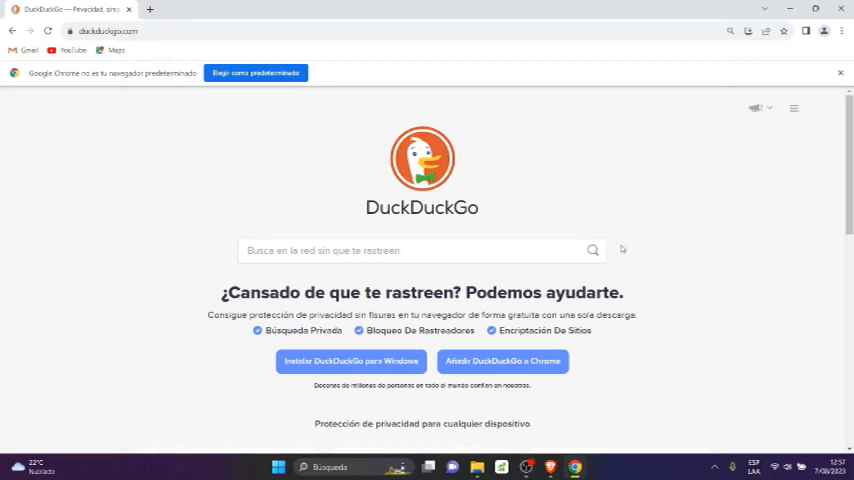
{"action": "mouse_move", "coordinate": [632, 248]}
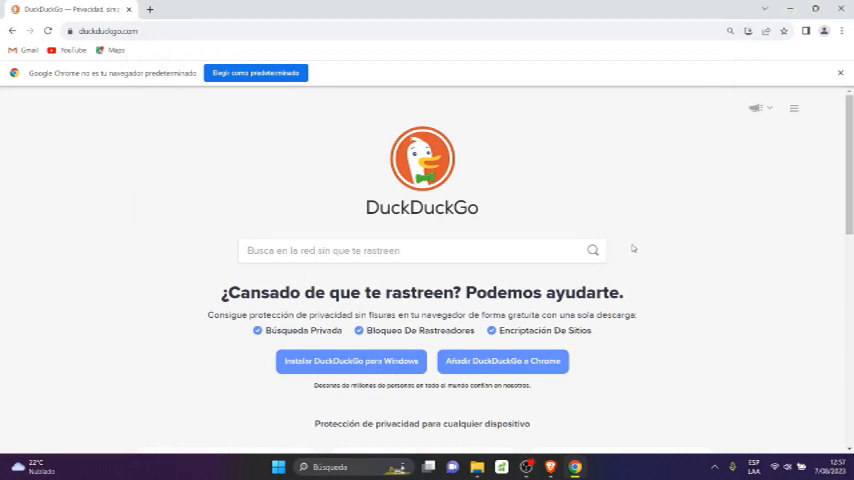
{"action": "mouse_move", "coordinate": [646, 240]}
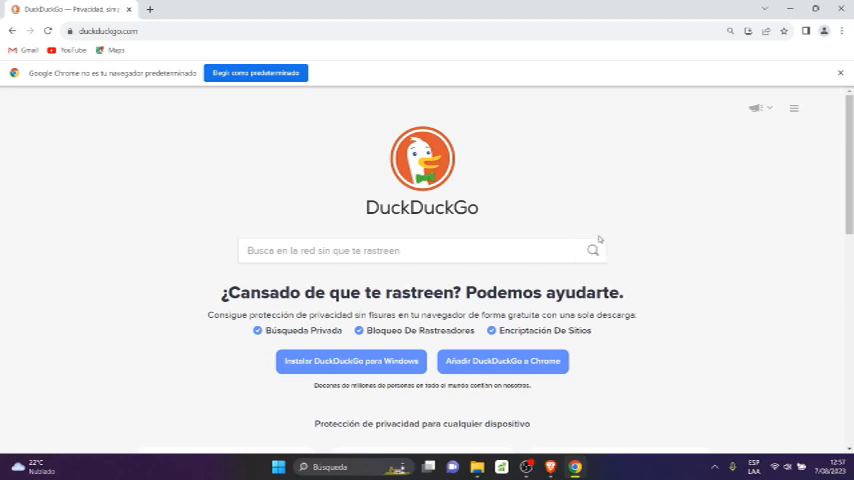
{"action": "mouse_move", "coordinate": [644, 196]}
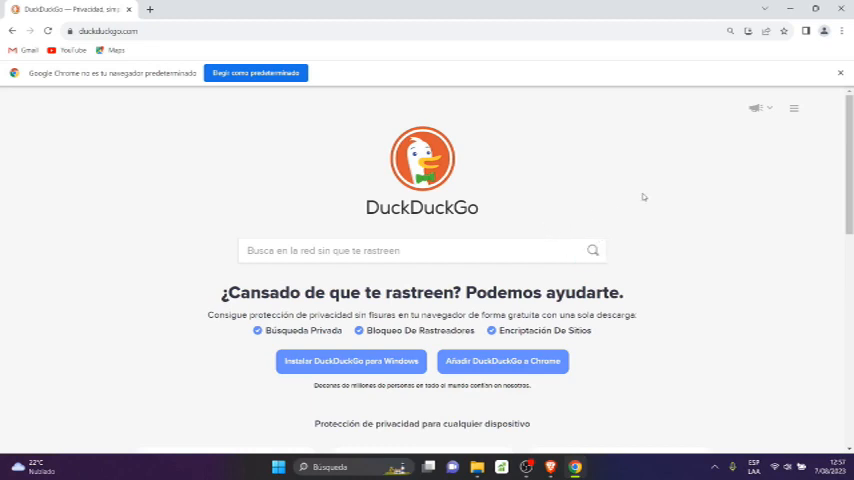
{"action": "mouse_move", "coordinate": [550, 220]}
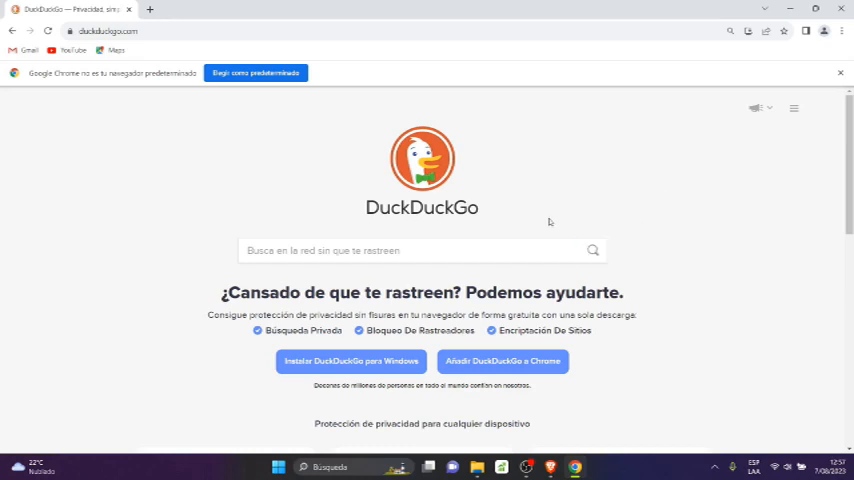
{"action": "mouse_move", "coordinate": [680, 178]}
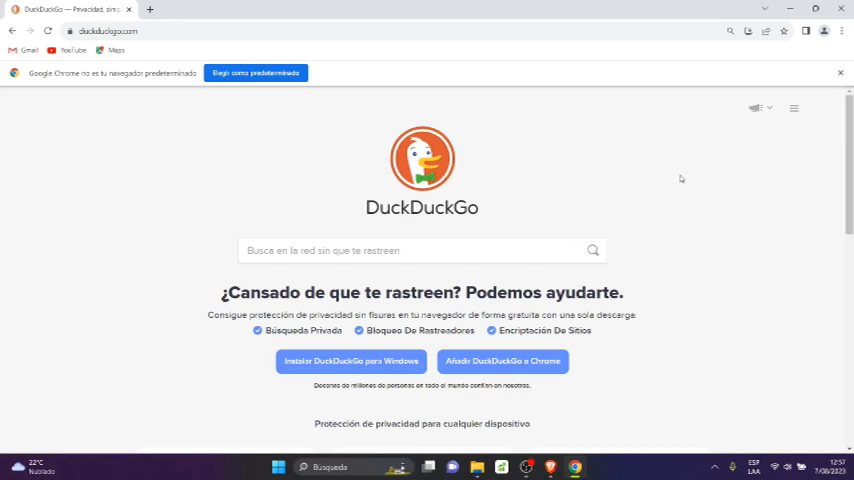
{"action": "mouse_move", "coordinate": [672, 192]}
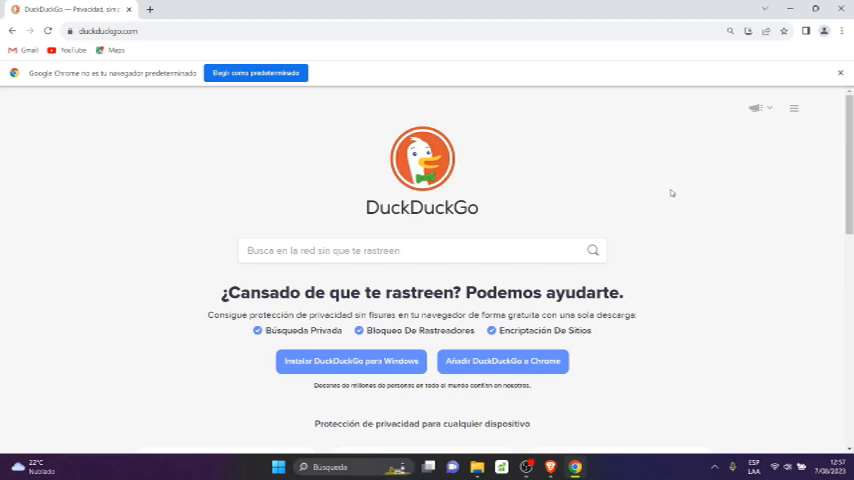
{"action": "mouse_move", "coordinate": [540, 186]}
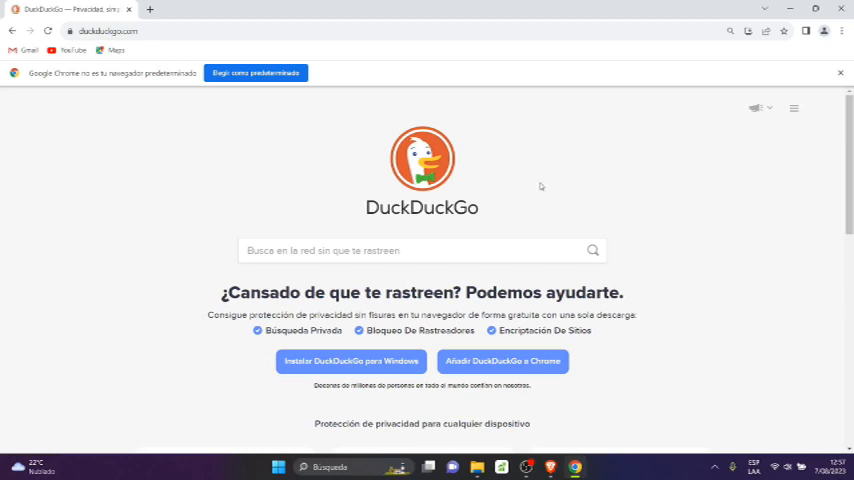
{"action": "mouse_move", "coordinate": [472, 256]}
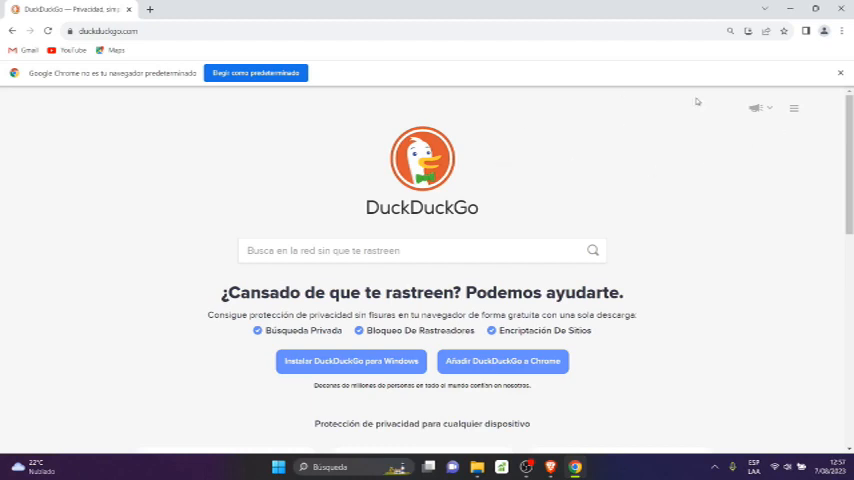
{"action": "mouse_move", "coordinate": [718, 240]}
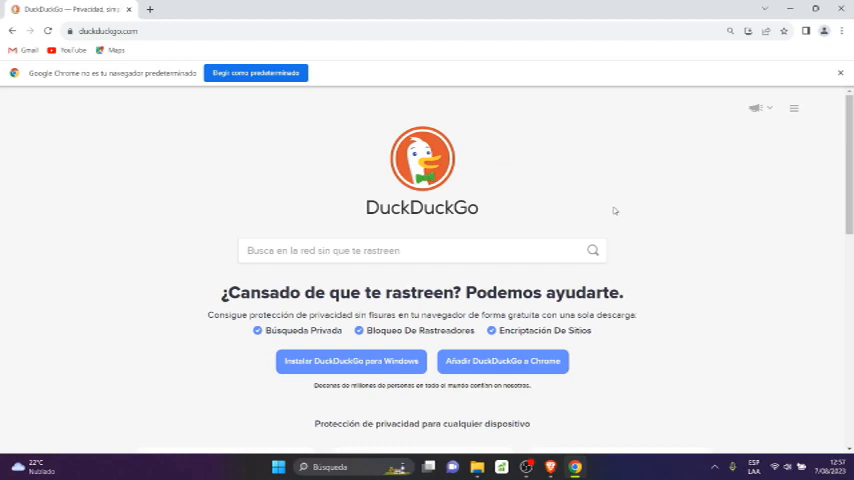
{"action": "mouse_move", "coordinate": [676, 74]}
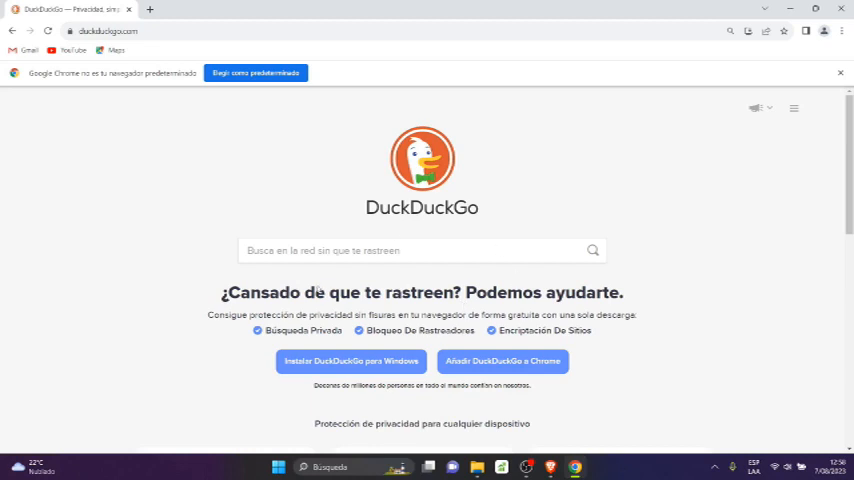
{"action": "mouse_move", "coordinate": [668, 400]}
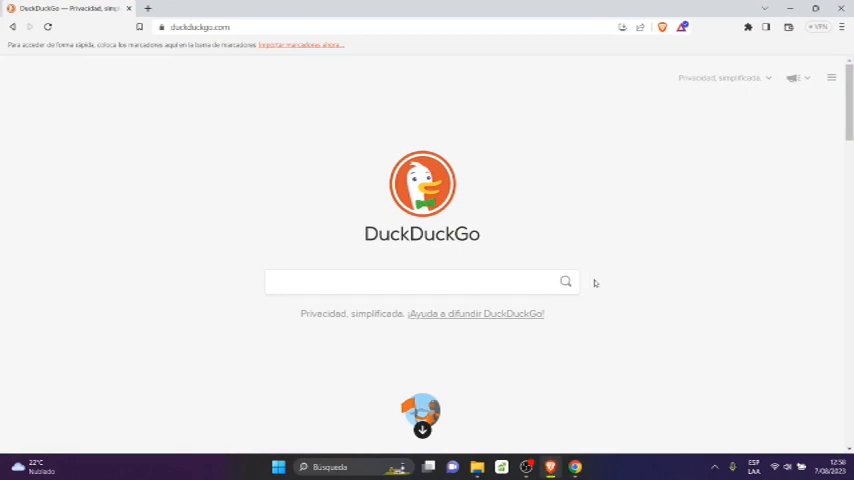
{"action": "mouse_move", "coordinate": [656, 216]}
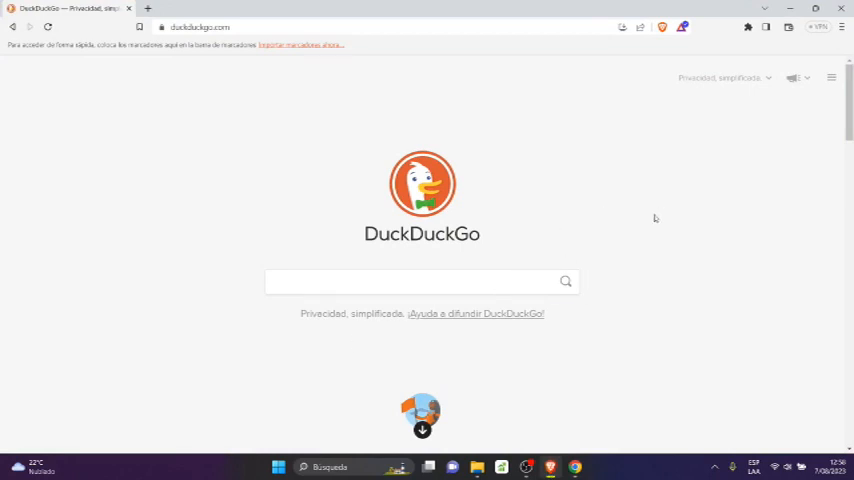
{"action": "mouse_move", "coordinate": [554, 220]}
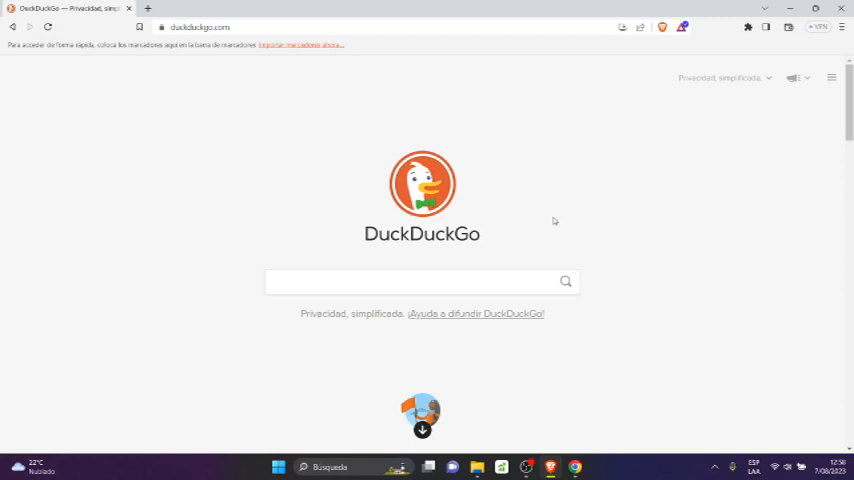
{"action": "mouse_move", "coordinate": [724, 122]}
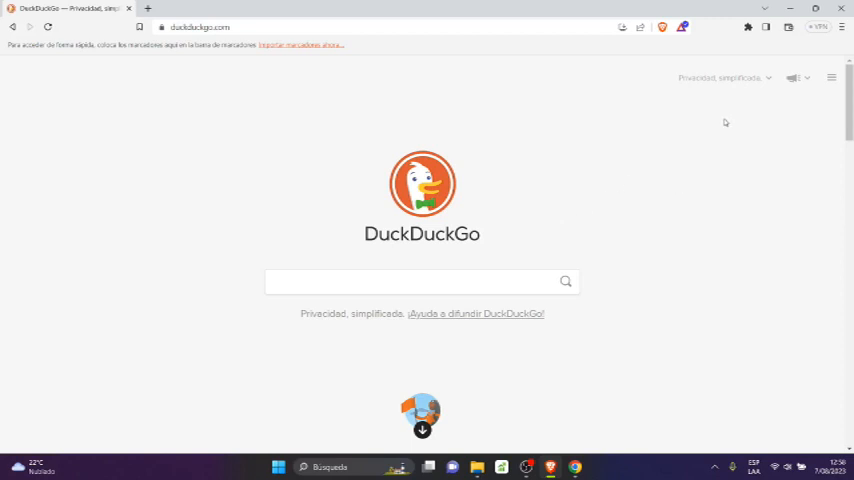
{"action": "mouse_move", "coordinate": [588, 476]}
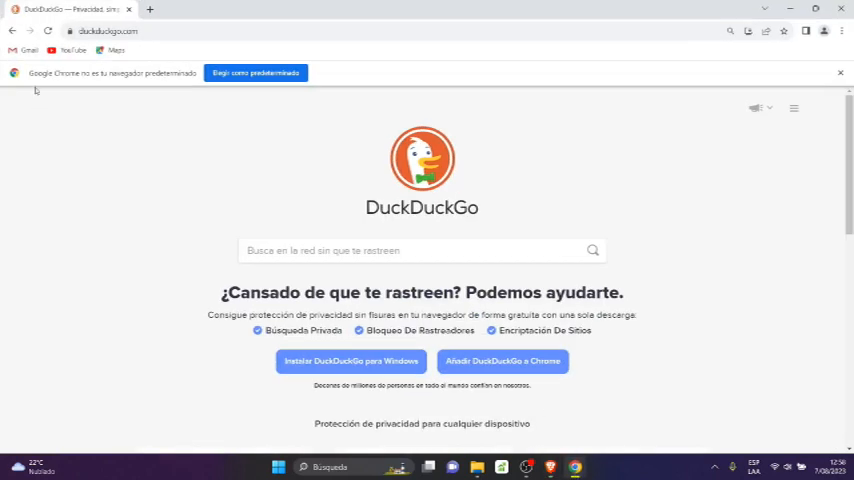
{"action": "mouse_move", "coordinate": [20, 36]}
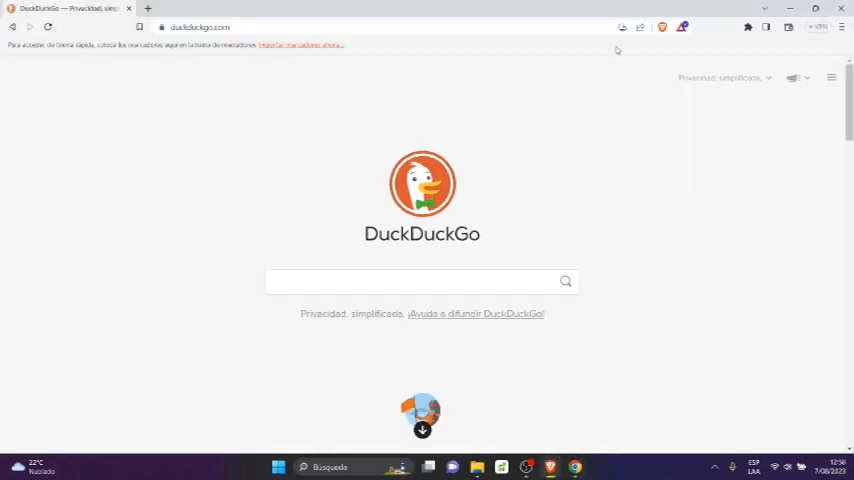
{"action": "mouse_move", "coordinate": [616, 28]}
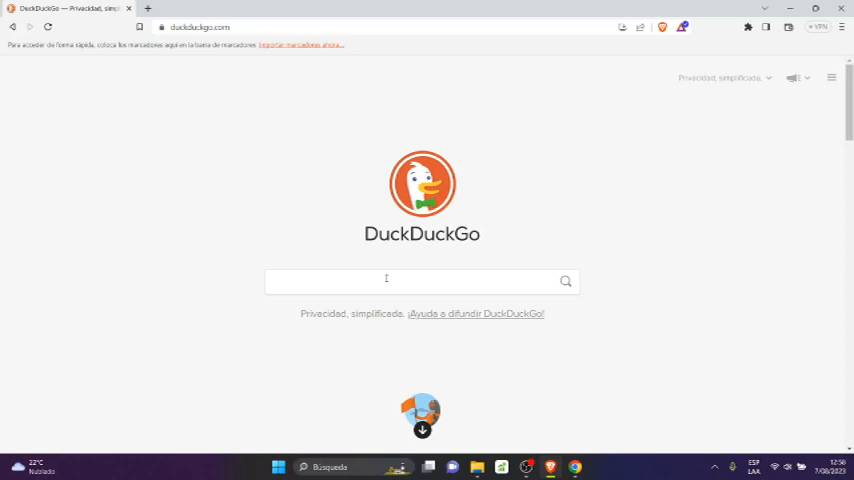
Search for 'duckduckgo' on duckduckgo.com to reach results offering the Windows browser
{"action": "type", "text": "c"}
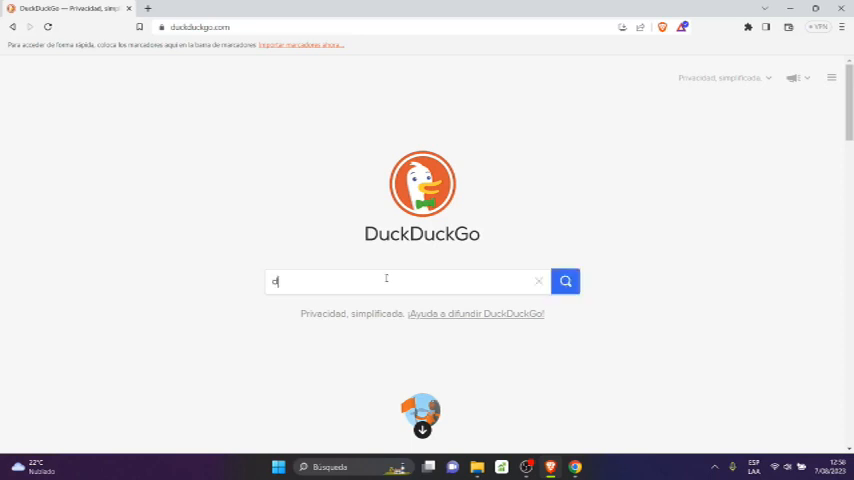
{"action": "type", "text": "uckduckgo"}
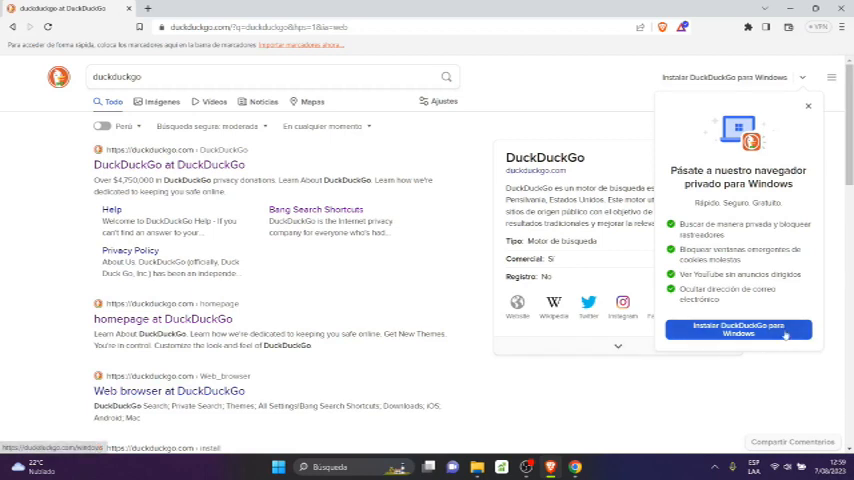
{"action": "mouse_move", "coordinate": [764, 344]}
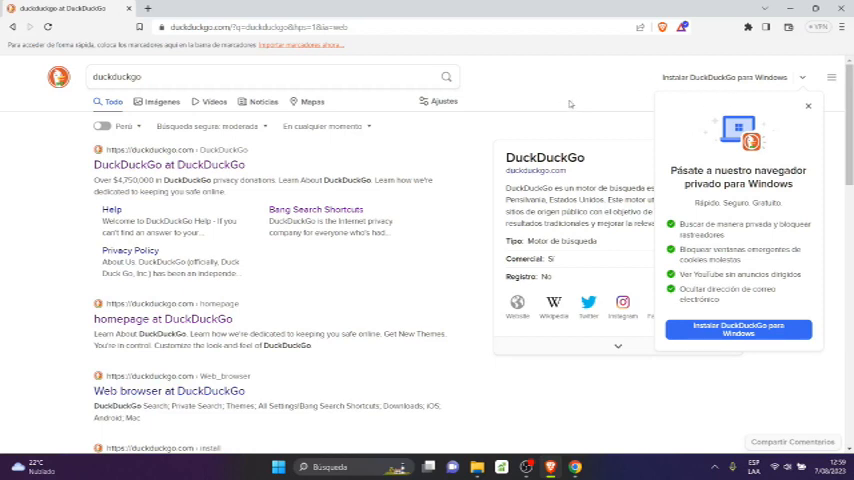
{"action": "mouse_move", "coordinate": [576, 104]}
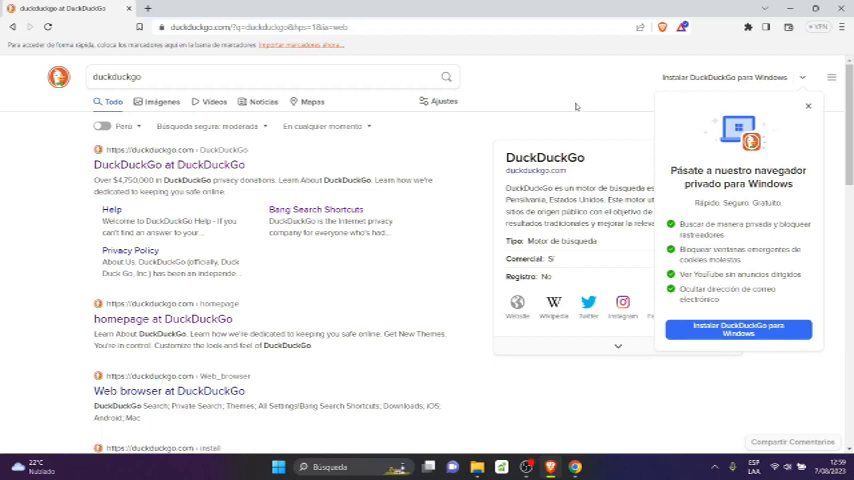
{"action": "mouse_move", "coordinate": [606, 104]}
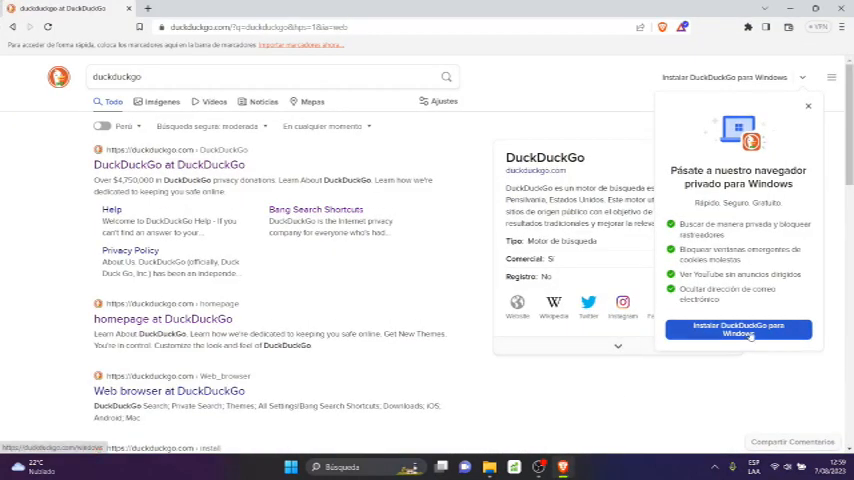
Download the DuckDuckGo for Windows installer, saving it to Descargas
{"action": "left_click", "coordinate": [740, 330]}
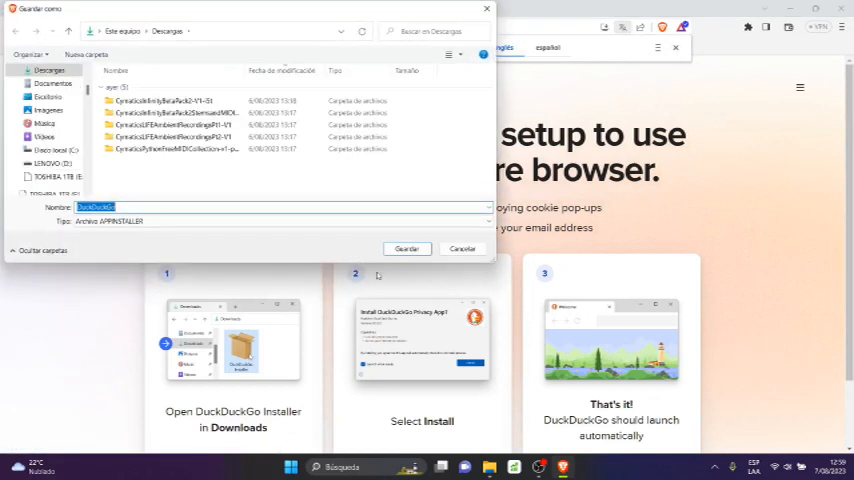
{"action": "left_click", "coordinate": [406, 248]}
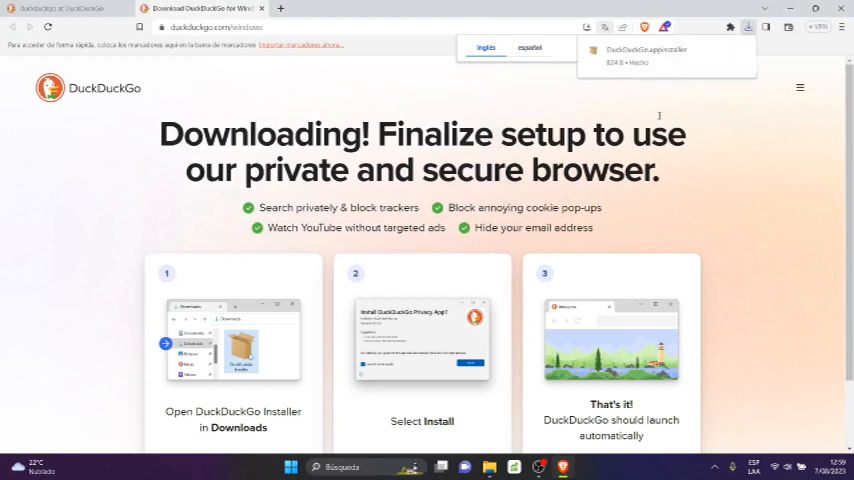
{"action": "mouse_move", "coordinate": [720, 96]}
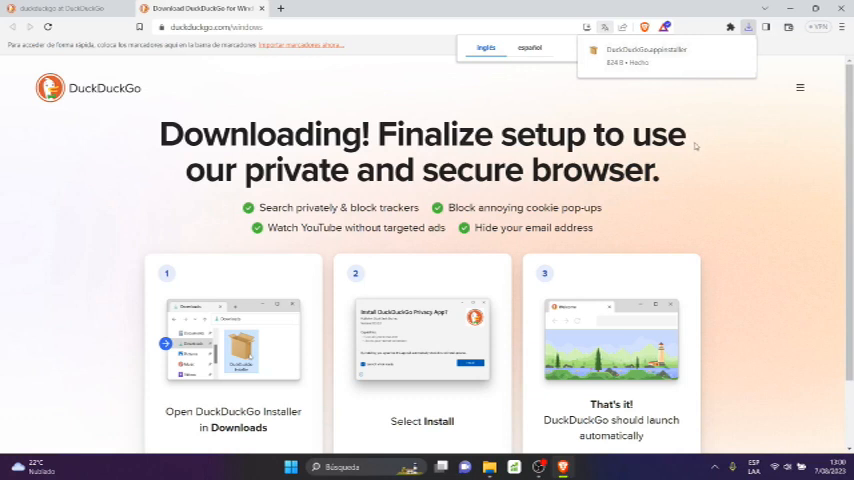
{"action": "mouse_move", "coordinate": [692, 152]}
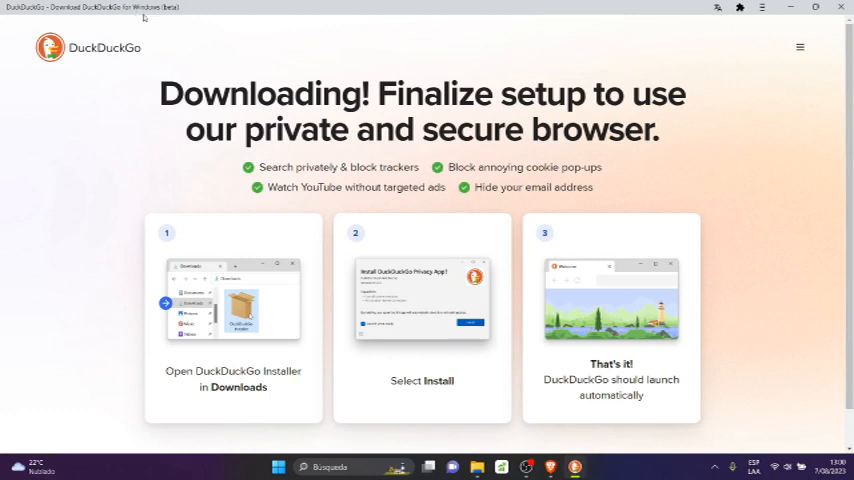
{"action": "mouse_move", "coordinate": [236, 24]}
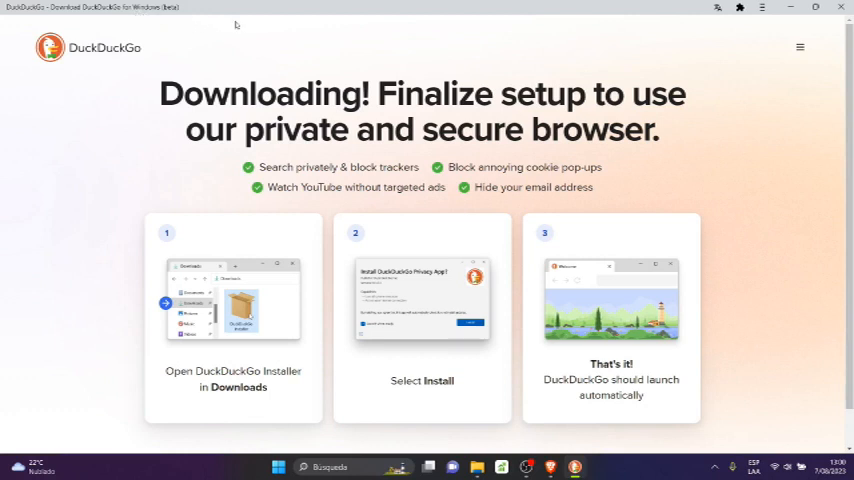
{"action": "mouse_move", "coordinate": [722, 152]}
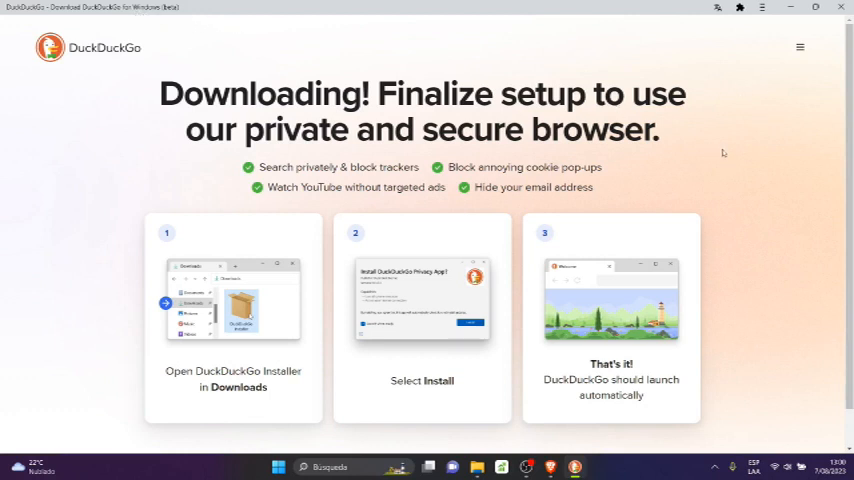
{"action": "mouse_move", "coordinate": [702, 156]}
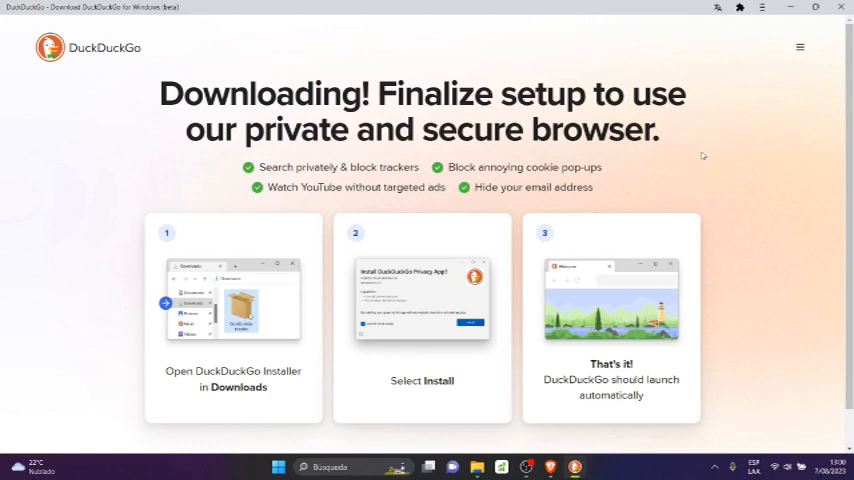
{"action": "mouse_move", "coordinate": [784, 18]}
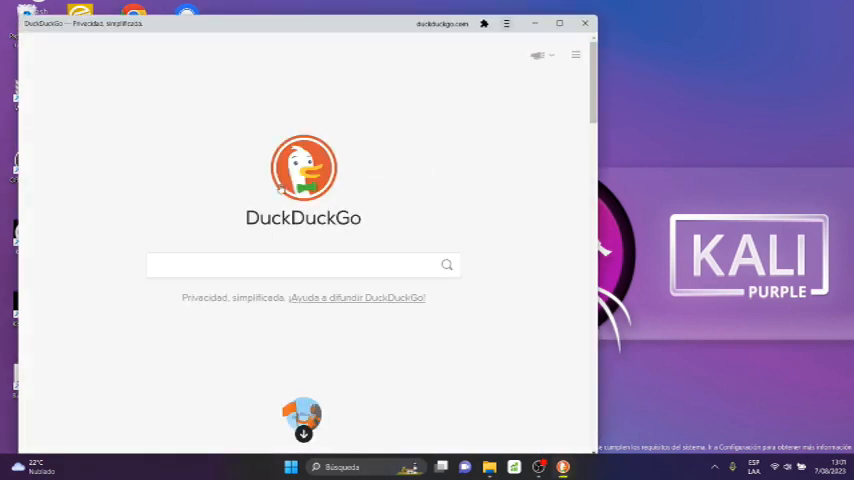
Focus the empty search field on the DuckDuckGo home page
{"action": "left_click", "coordinate": [300, 264]}
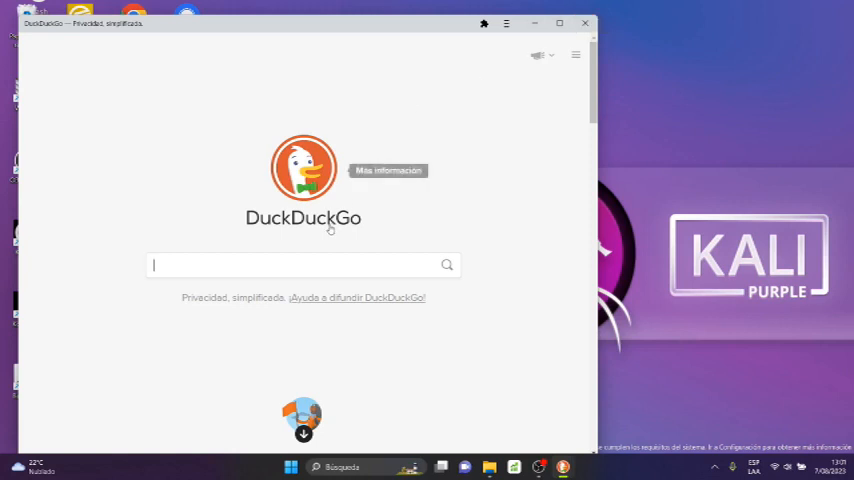
{"action": "mouse_move", "coordinate": [624, 20]}
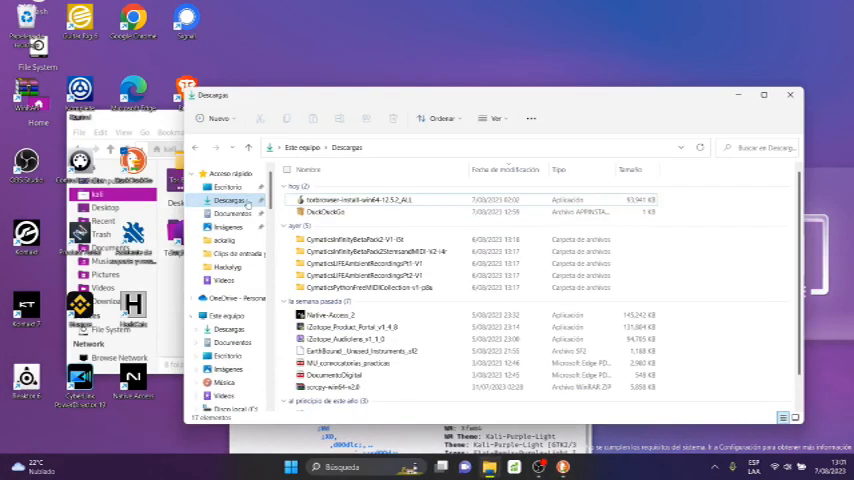
Run the downloaded DuckDuckGo .appinstaller file from the Downloads folder
{"action": "left_click", "coordinate": [324, 212]}
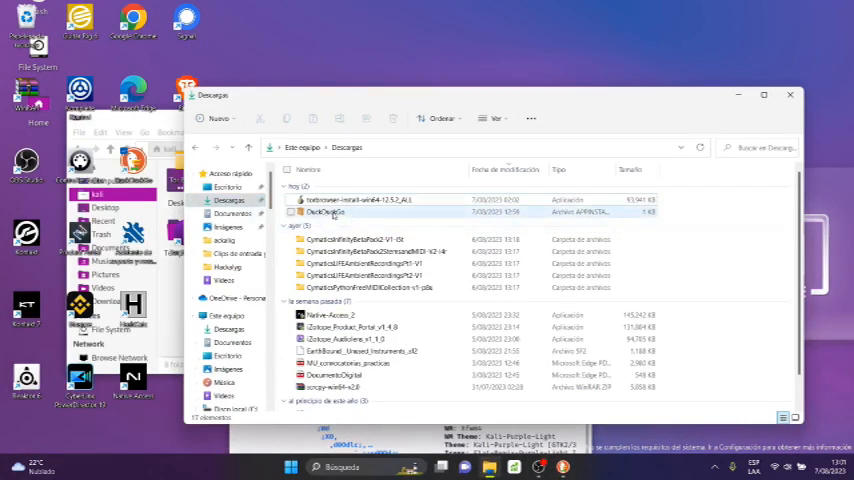
{"action": "mouse_move", "coordinate": [322, 212]}
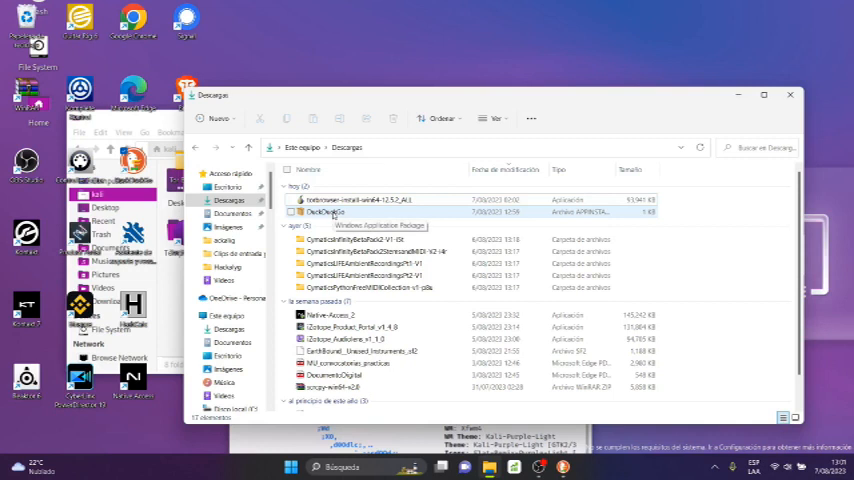
{"action": "left_click", "coordinate": [324, 212]}
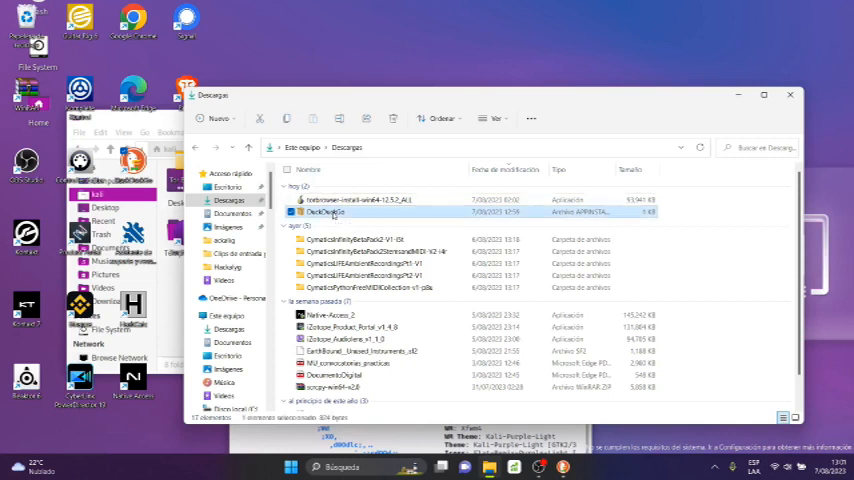
{"action": "right_click", "coordinate": [324, 212]}
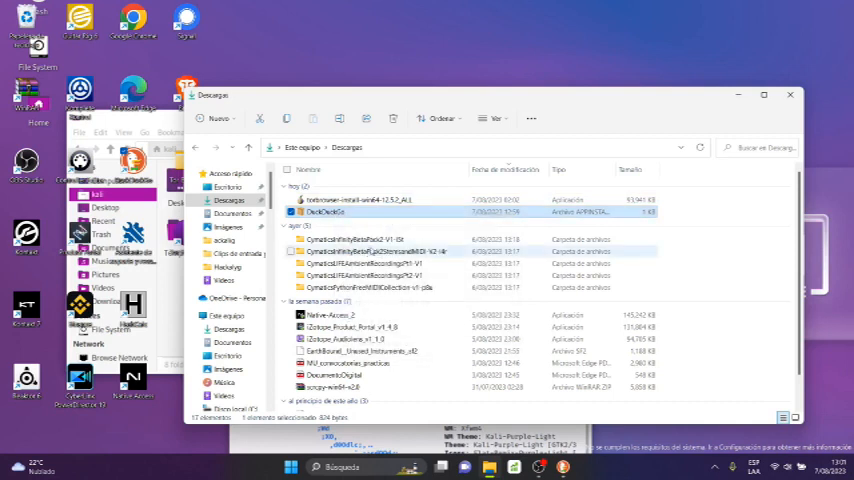
{"action": "double_click", "coordinate": [326, 212]}
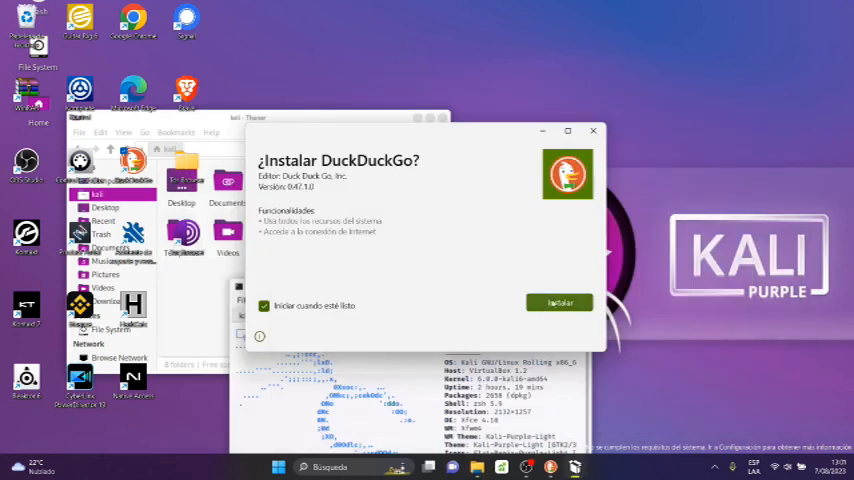
Start installing DuckDuckGo with 'Iniciar cuando esté listo' left checked
{"action": "left_click", "coordinate": [560, 302]}
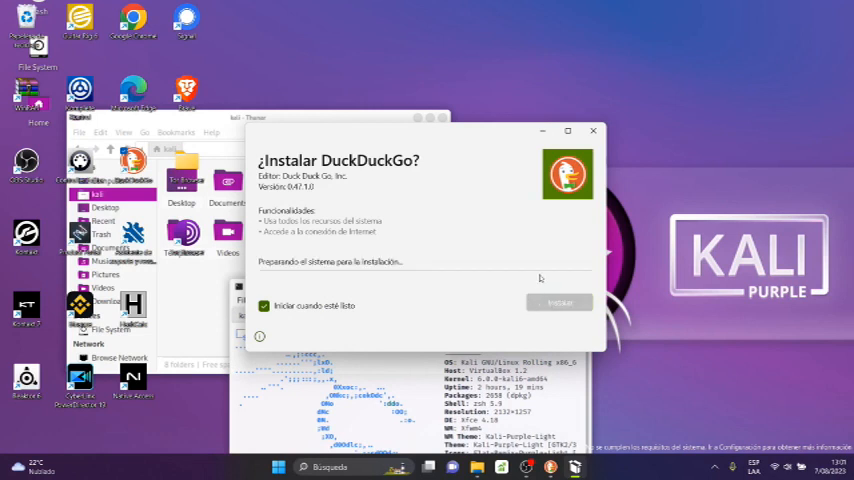
{"action": "left_click", "coordinate": [558, 302]}
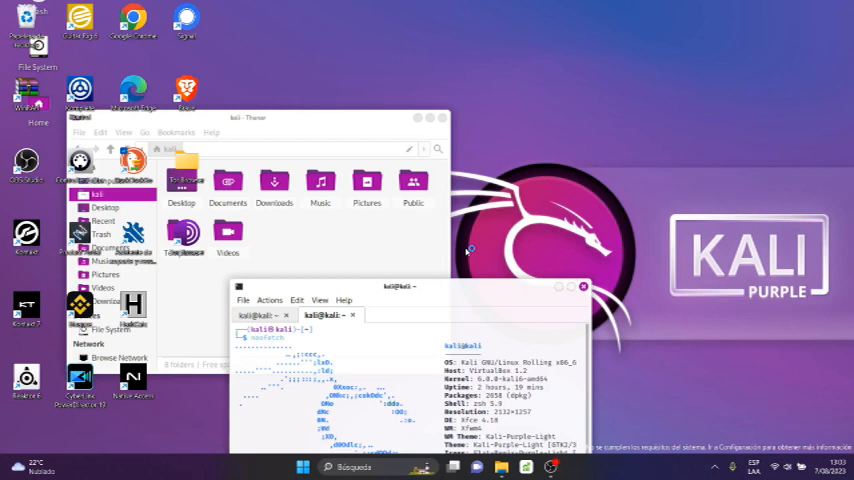
{"action": "mouse_move", "coordinate": [464, 252]}
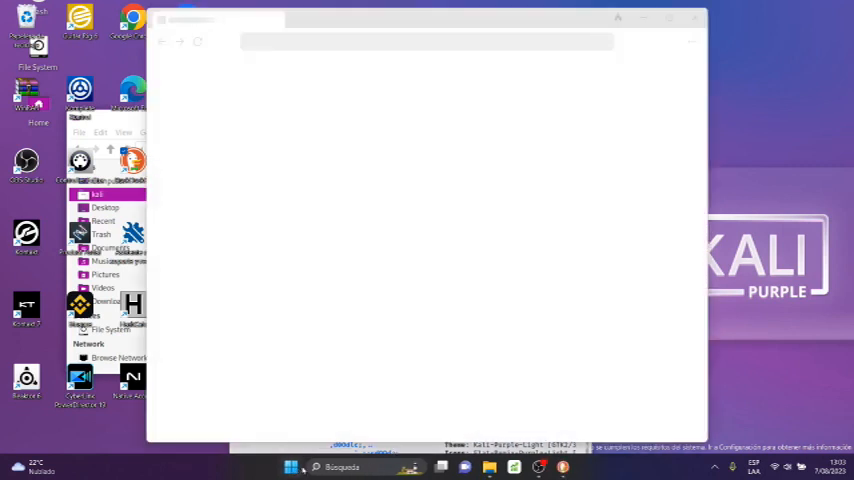
Launch the newly added DuckDuckGo app from Start menu Recomendaciones
{"action": "left_click", "coordinate": [296, 468]}
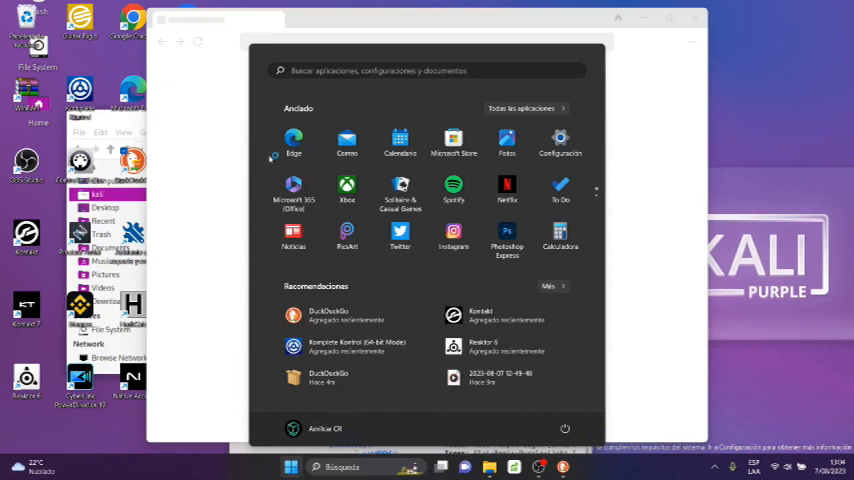
{"action": "left_click", "coordinate": [420, 70]}
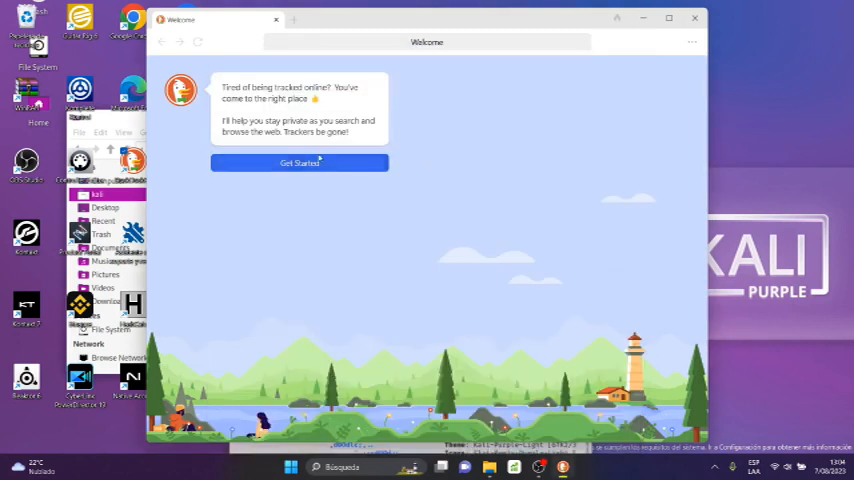
Begin welcome setup and import Bookmarks and Passwords from Brave, then finish the import
{"action": "left_click", "coordinate": [300, 162]}
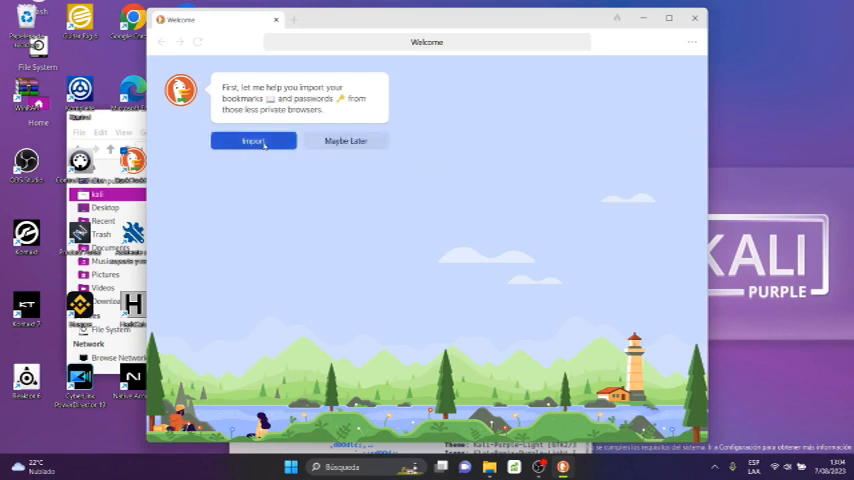
{"action": "left_click", "coordinate": [252, 140]}
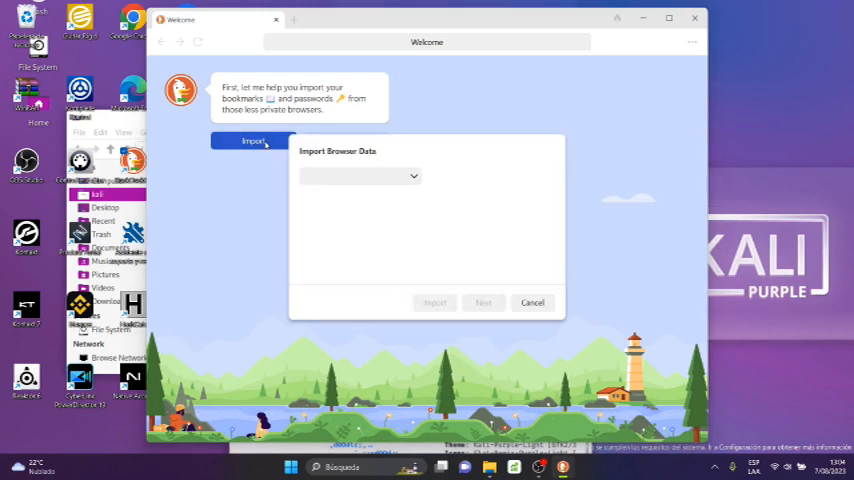
{"action": "left_click", "coordinate": [360, 176]}
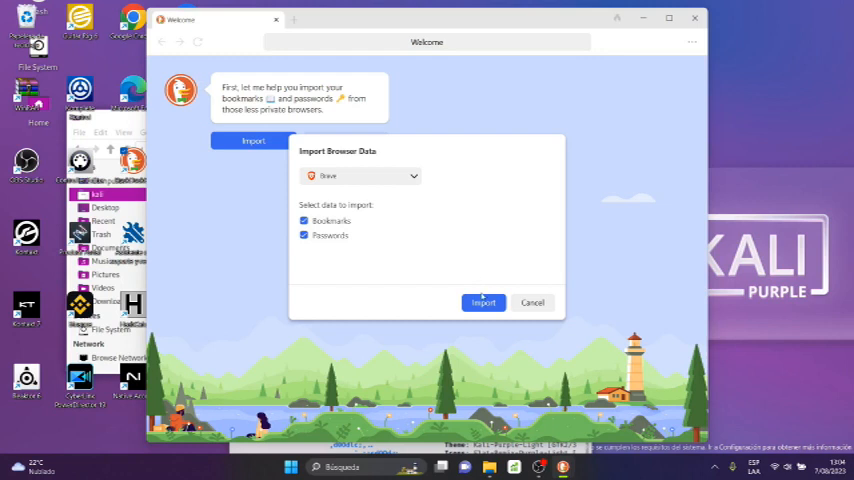
{"action": "left_click", "coordinate": [482, 302]}
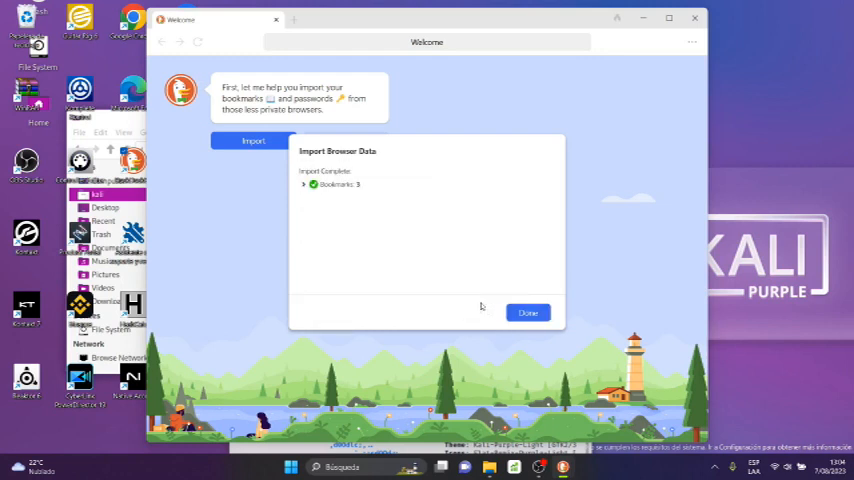
{"action": "mouse_move", "coordinate": [504, 242]}
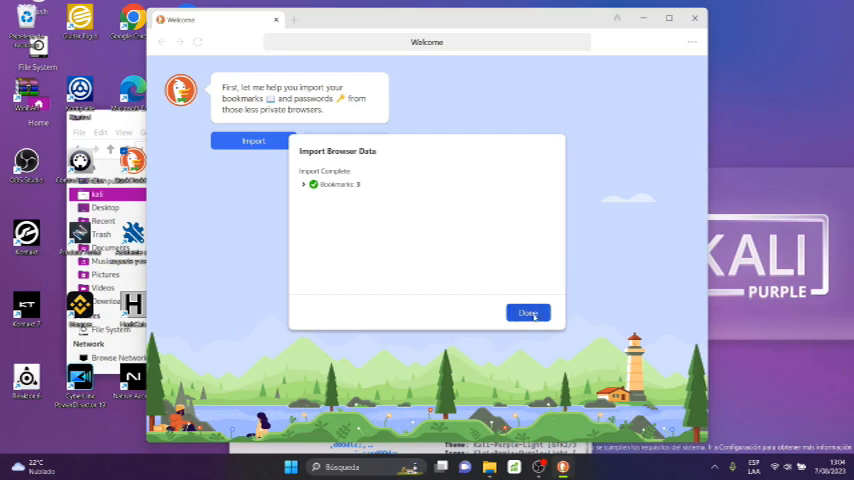
{"action": "left_click", "coordinate": [528, 312]}
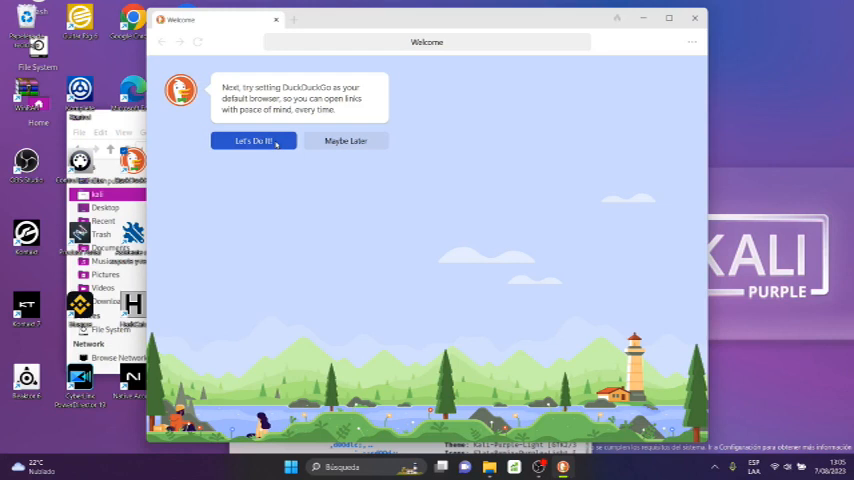
Choose to make DuckDuckGo default and review the Windows default apps list
{"action": "left_click", "coordinate": [252, 140]}
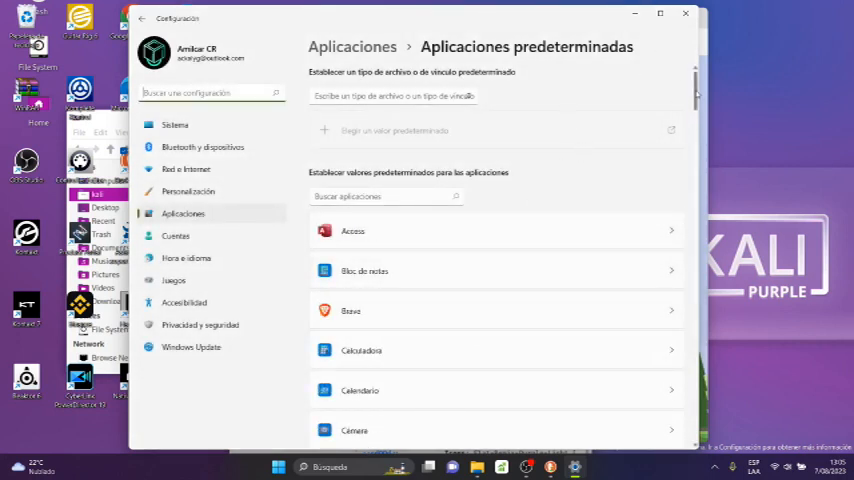
{"action": "scroll", "scroll_direction": "down", "scroll_amount": 3}
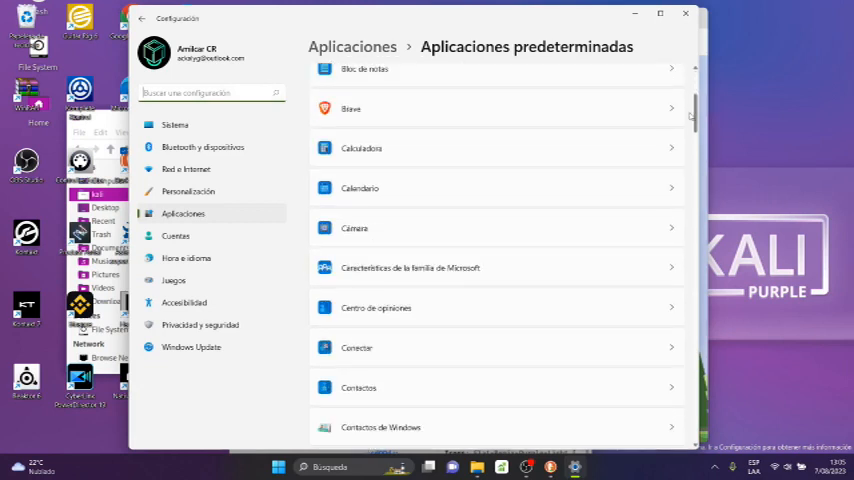
{"action": "scroll", "scroll_direction": "down", "scroll_amount": 3}
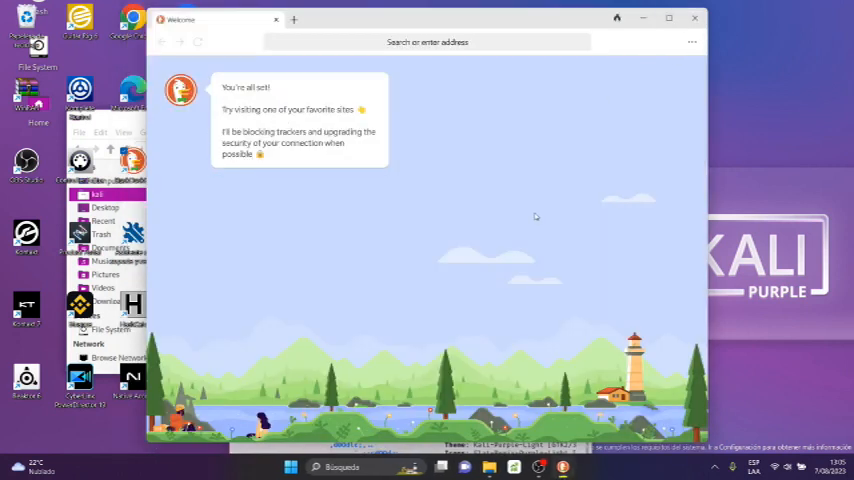
{"action": "mouse_move", "coordinate": [300, 180]}
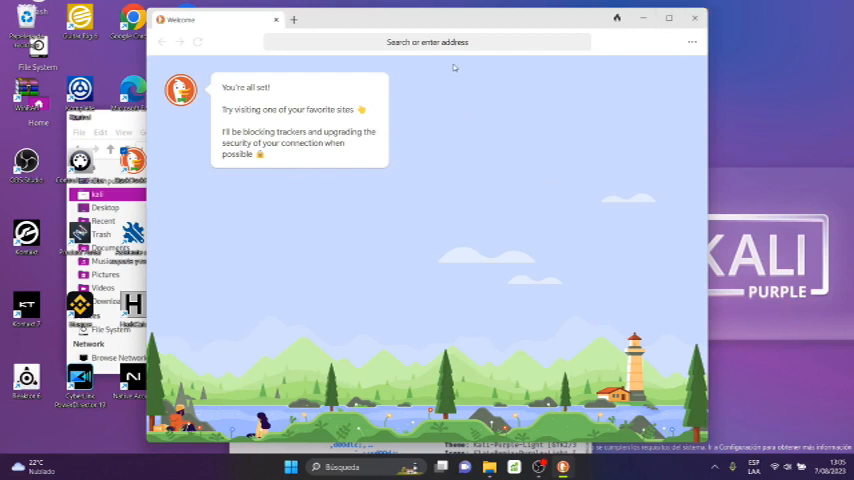
Activate the search-or-address field on the 'You're all set!' page
{"action": "left_click", "coordinate": [428, 40]}
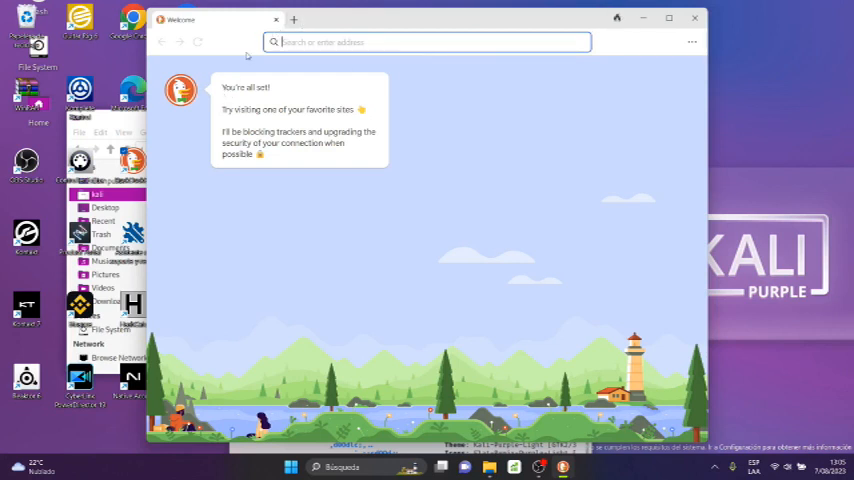
{"action": "mouse_move", "coordinate": [696, 18]}
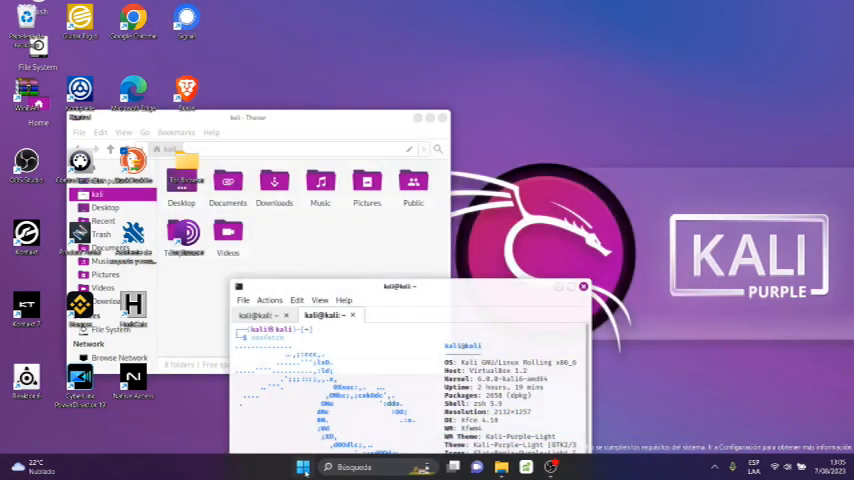
Relaunch DuckDuckGo from the taskbar with its search-or-address bar active
{"action": "left_click", "coordinate": [304, 468]}
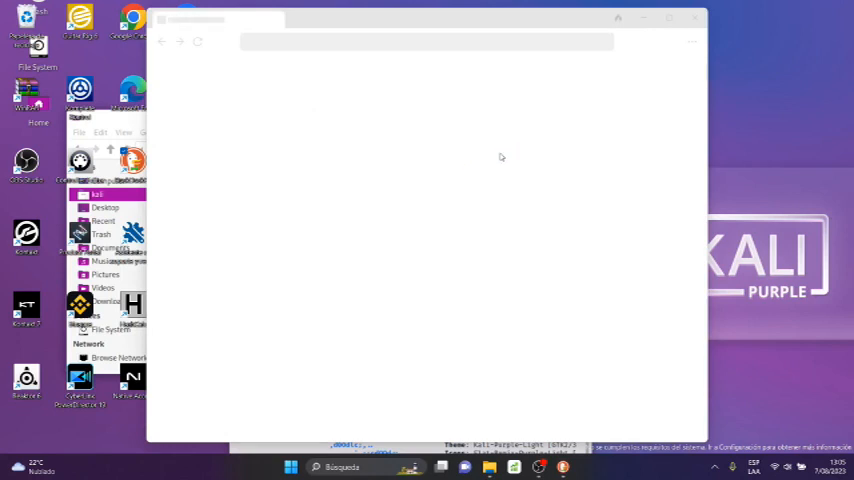
{"action": "mouse_move", "coordinate": [504, 160]}
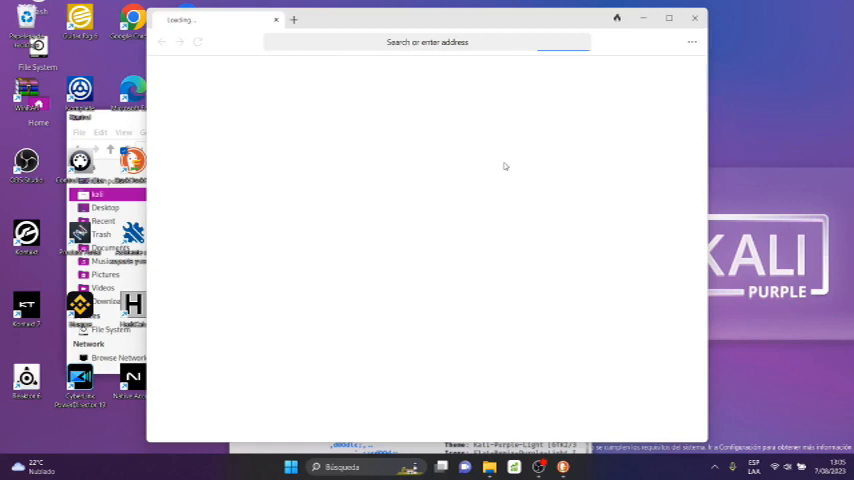
{"action": "mouse_move", "coordinate": [386, 128]}
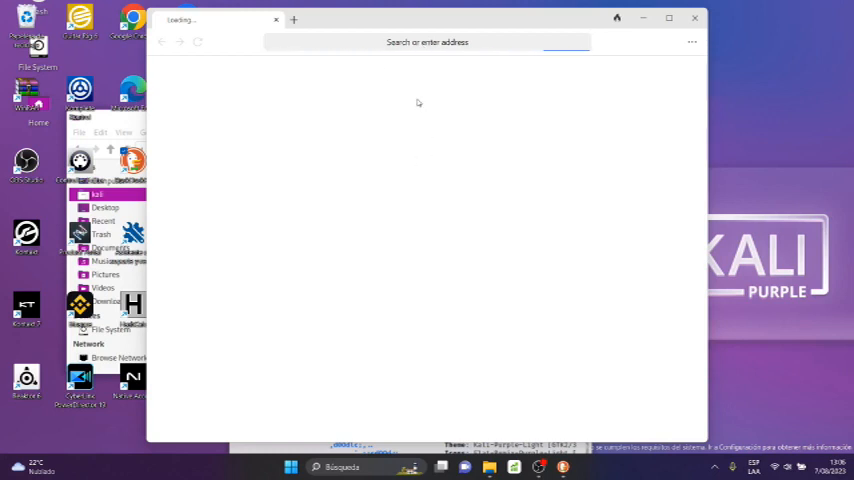
{"action": "mouse_move", "coordinate": [404, 72]}
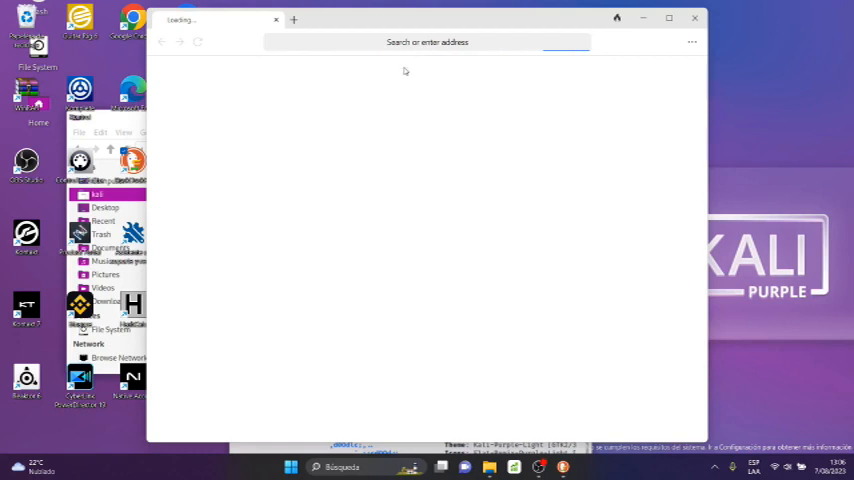
{"action": "mouse_move", "coordinate": [468, 118]}
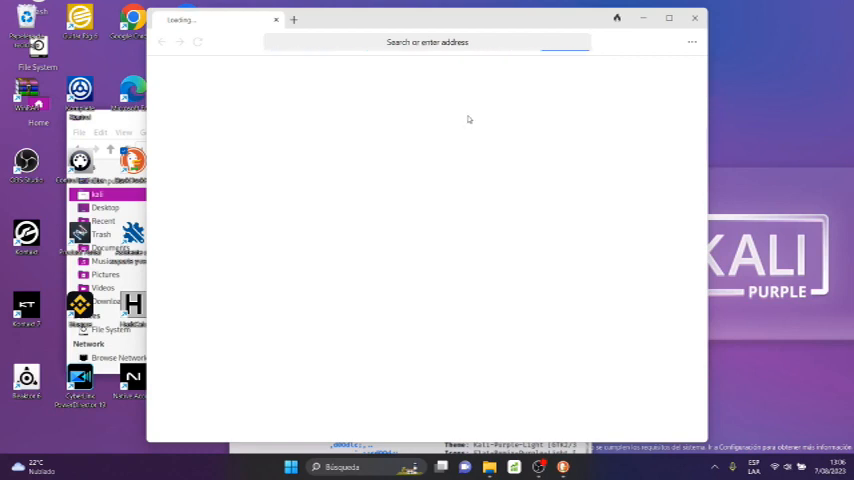
{"action": "mouse_move", "coordinate": [454, 128]}
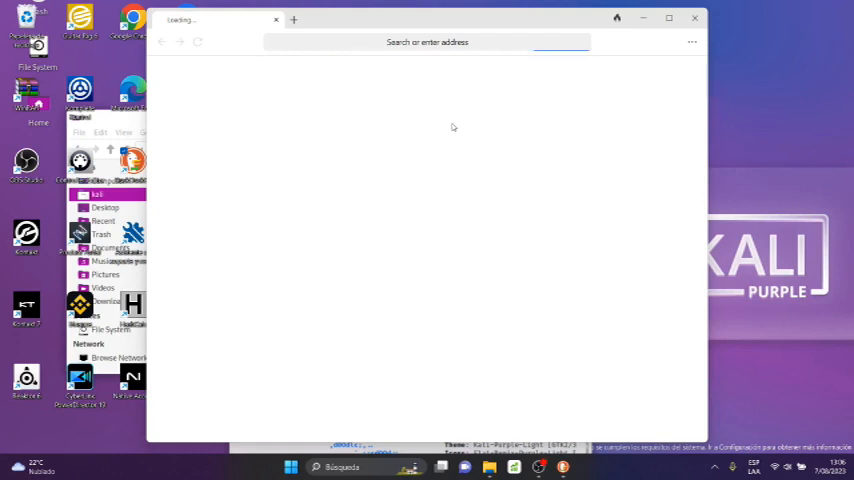
{"action": "left_click", "coordinate": [428, 42]}
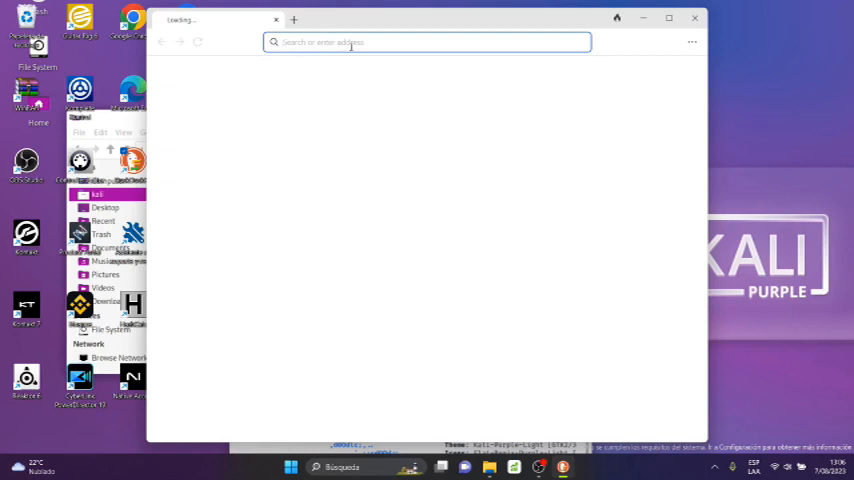
Search for 'ackalyg' from the address bar and view the blocked-trackers report via the shield icon
{"action": "type", "text": "ackalyg"}
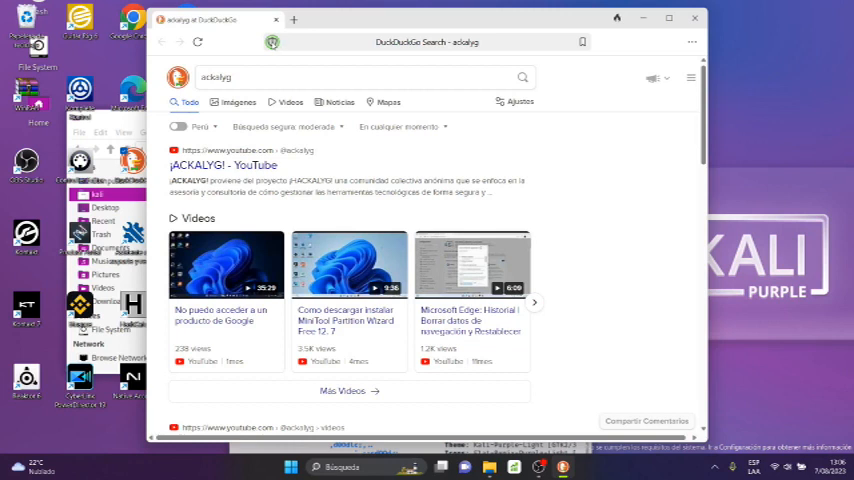
{"action": "left_click", "coordinate": [268, 44]}
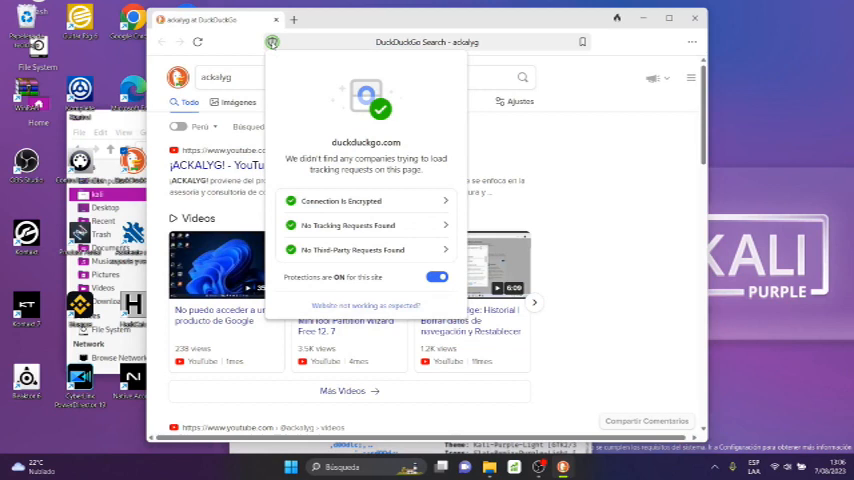
{"action": "mouse_move", "coordinate": [348, 184]}
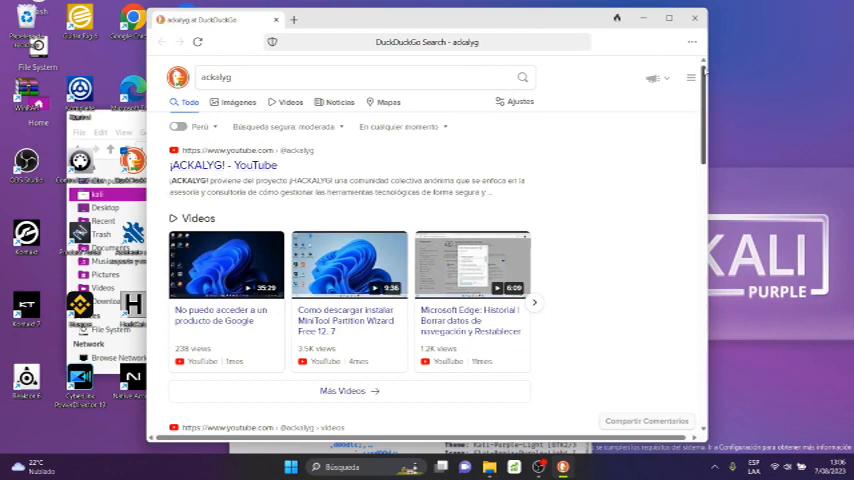
Maximize the window, scroll through the ackalyg results, and dismiss the page options menu
{"action": "left_click", "coordinate": [668, 20]}
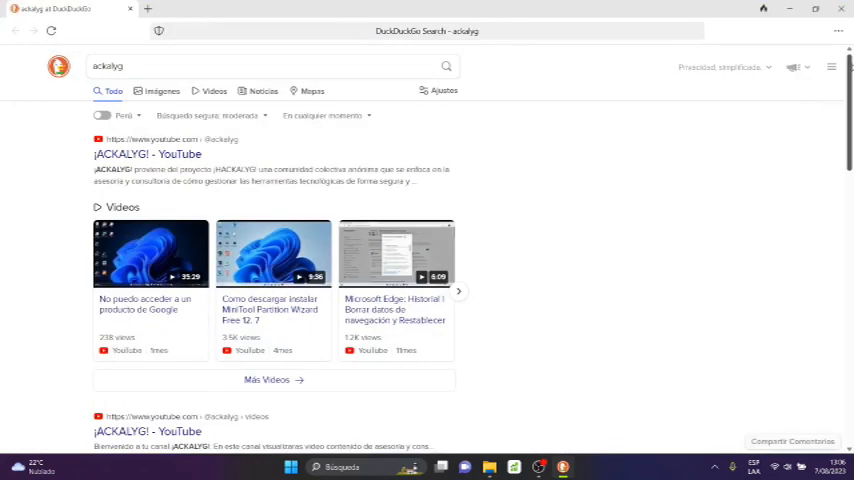
{"action": "scroll", "scroll_direction": "down", "scroll_amount": 3}
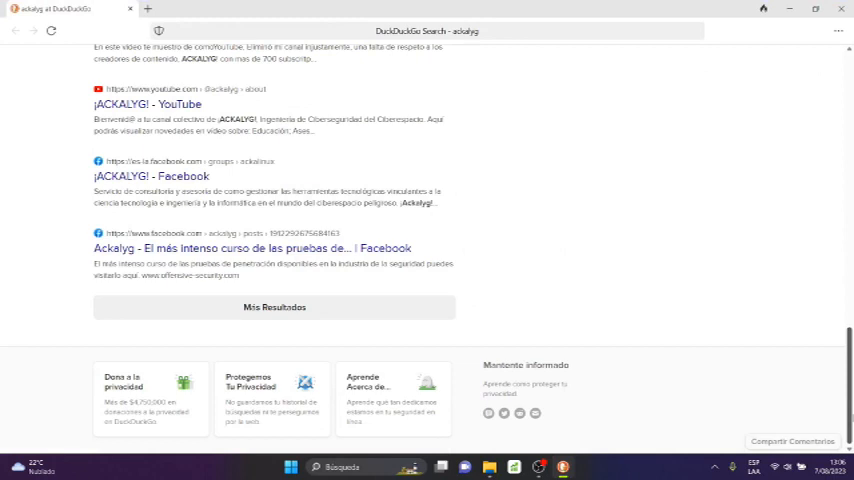
{"action": "scroll", "scroll_direction": "up", "scroll_amount": 3}
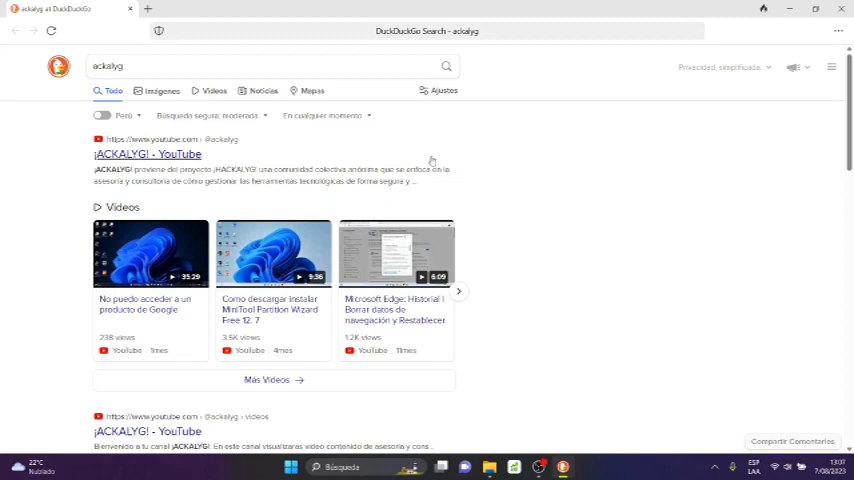
{"action": "mouse_move", "coordinate": [832, 84]}
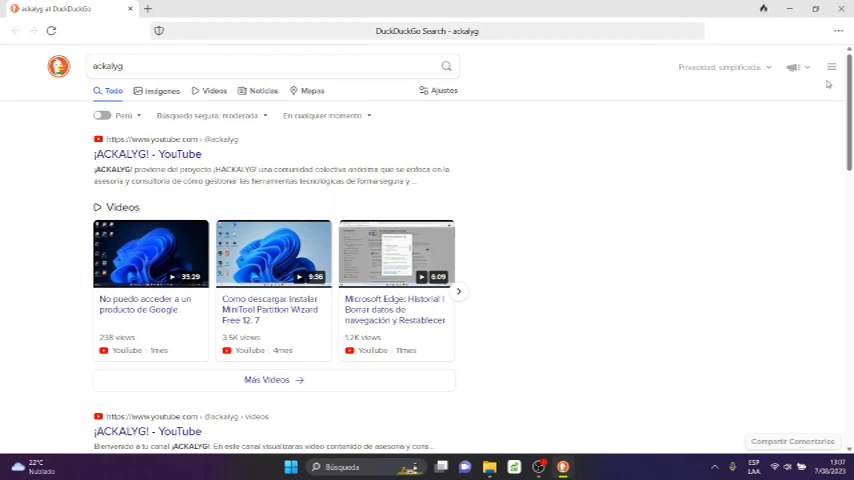
{"action": "mouse_move", "coordinate": [796, 68]}
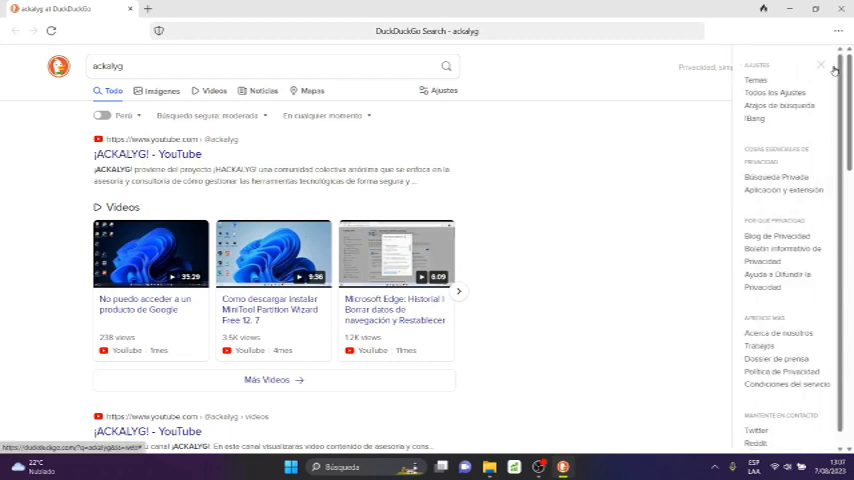
{"action": "left_click", "coordinate": [834, 66]}
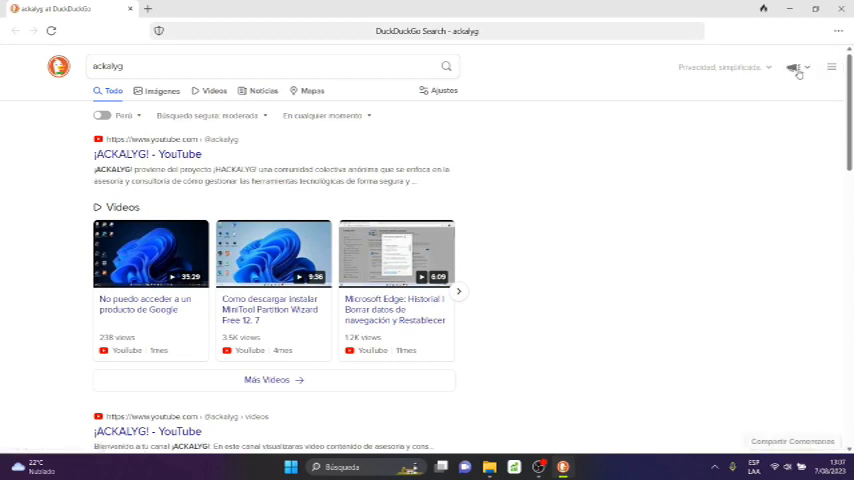
{"action": "left_click", "coordinate": [792, 68]}
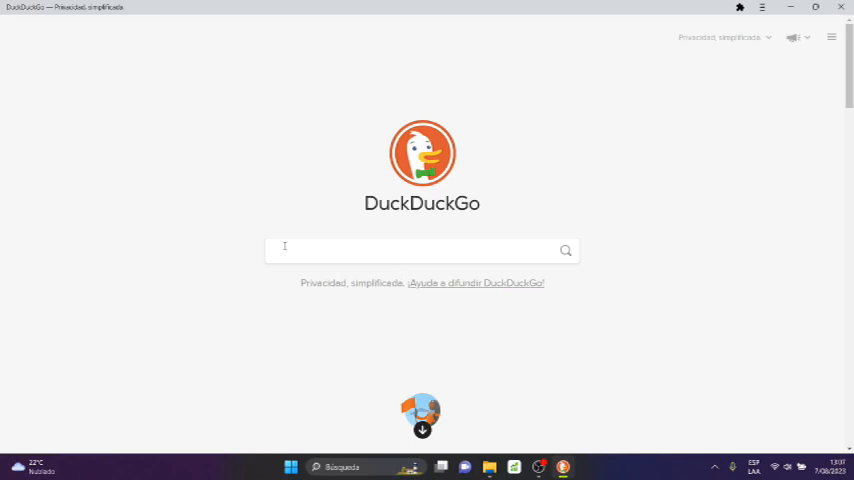
{"action": "mouse_move", "coordinate": [392, 240]}
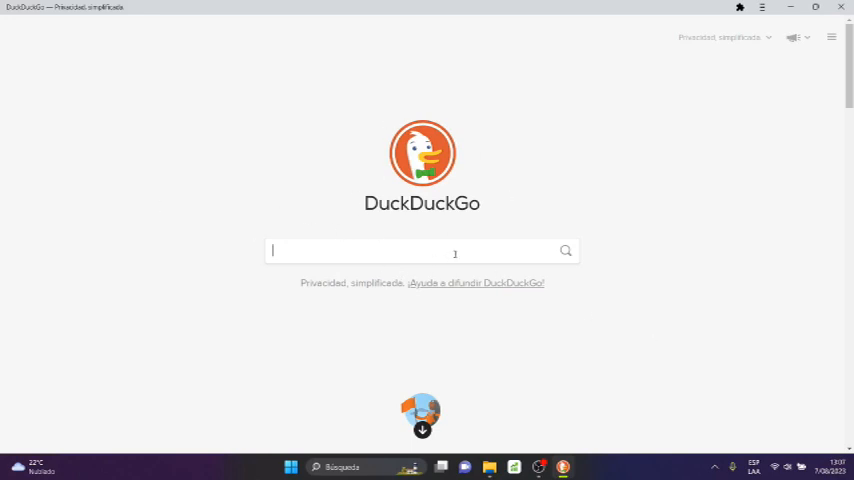
Search 'ackalyg' from duckduckgo.com via the suggestion for 'ac' and scroll its results
{"action": "type", "text": "ackalyg"}
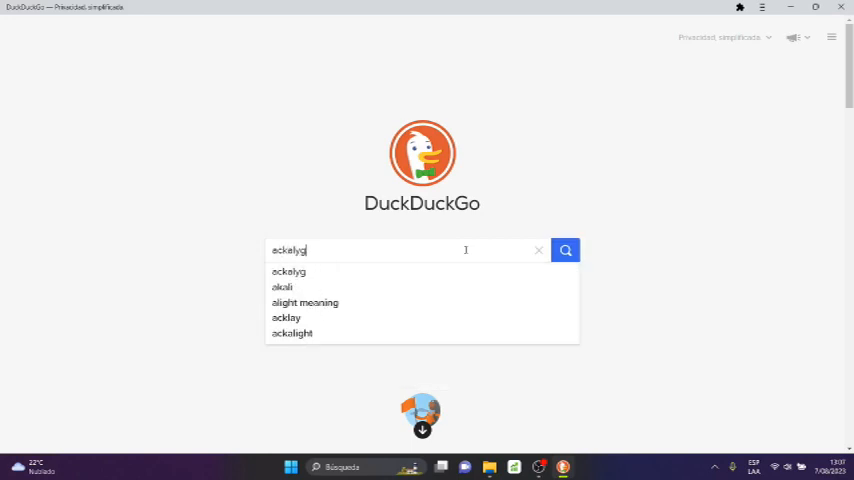
{"action": "left_click", "coordinate": [564, 250]}
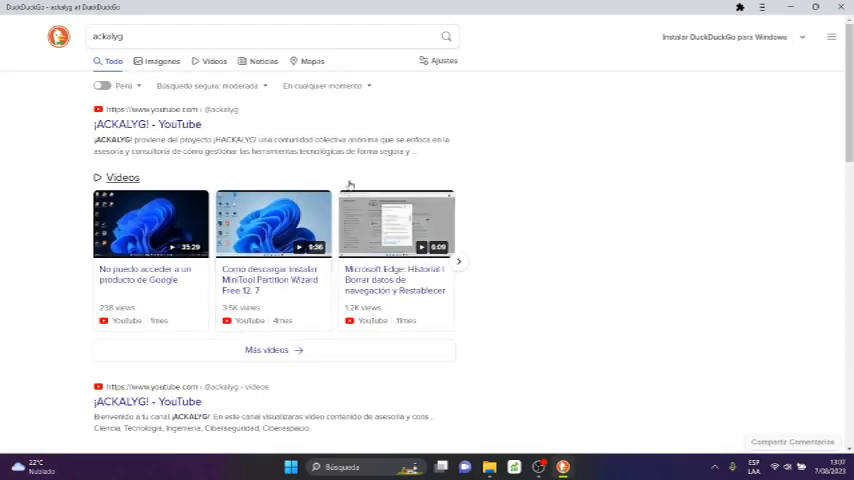
{"action": "scroll", "scroll_direction": "down", "scroll_amount": 3}
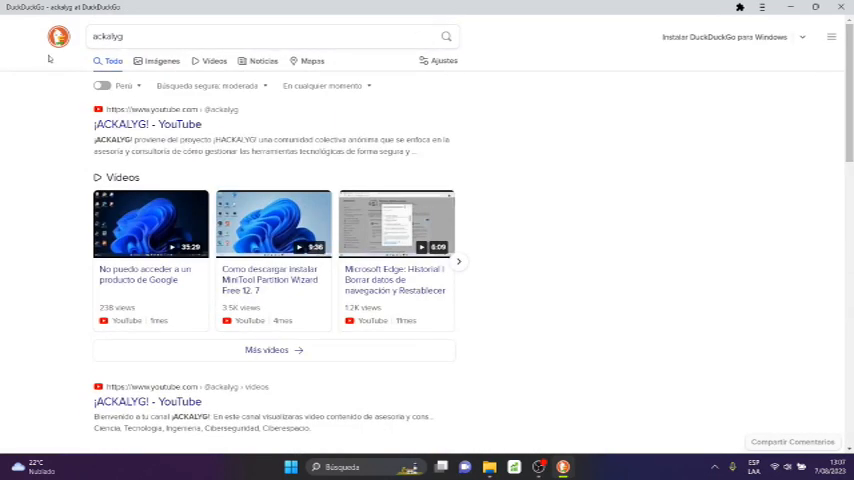
{"action": "mouse_move", "coordinate": [500, 38]}
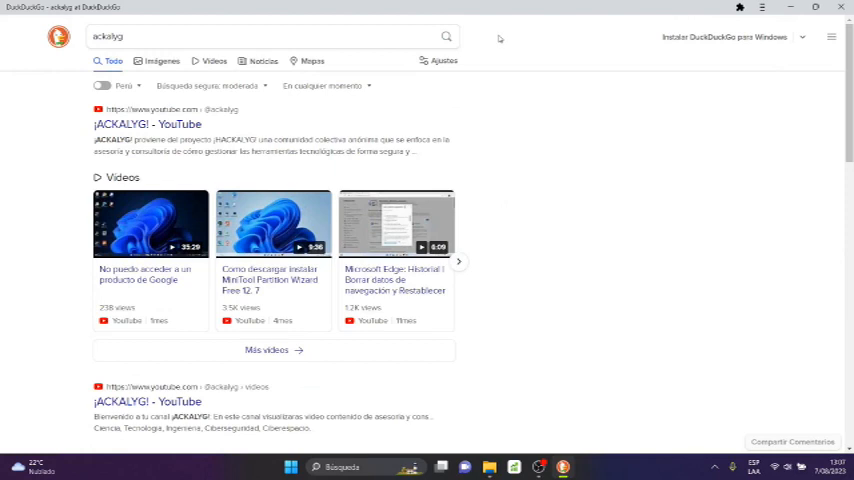
{"action": "mouse_move", "coordinate": [584, 80]}
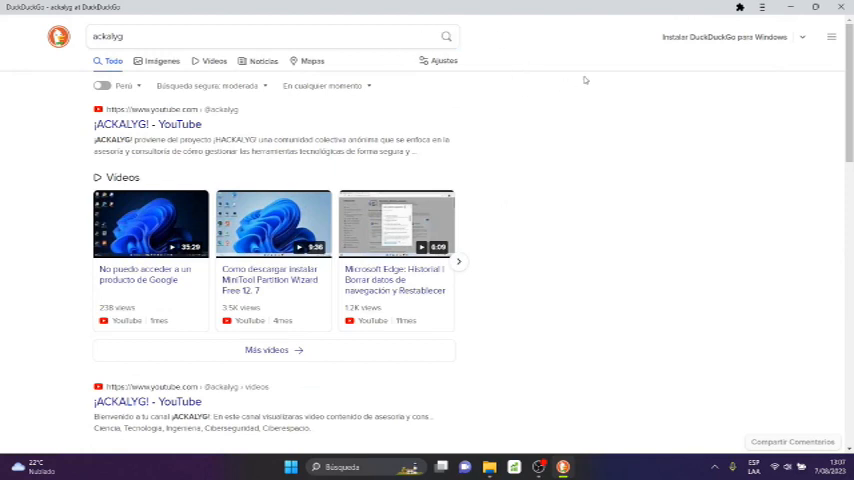